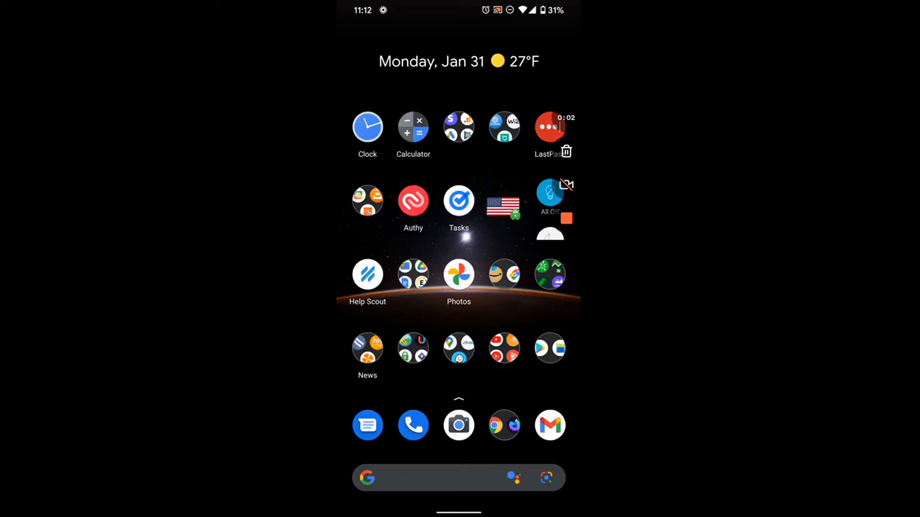
# Search Play Store for 'remote desktop' and open Microsoft's Remote Desktop listing
pyautogui.click(549, 425)
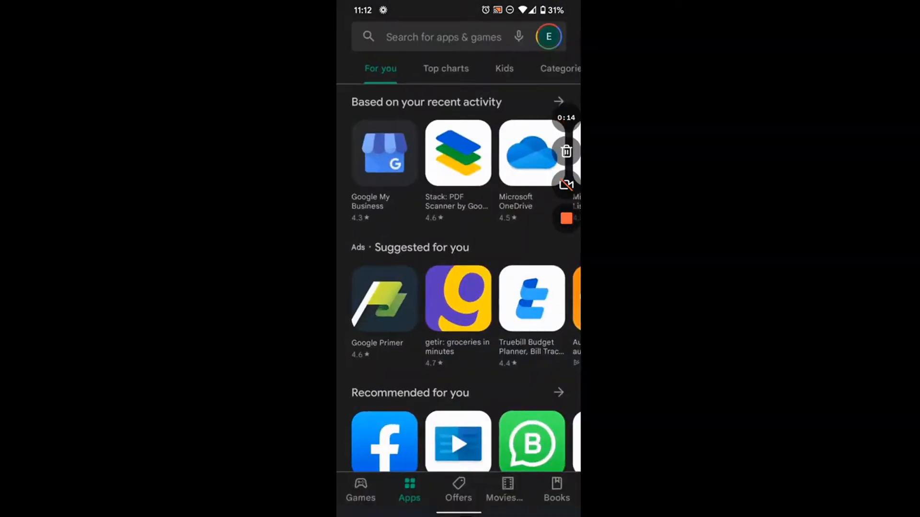
pyautogui.write('remote deskto')
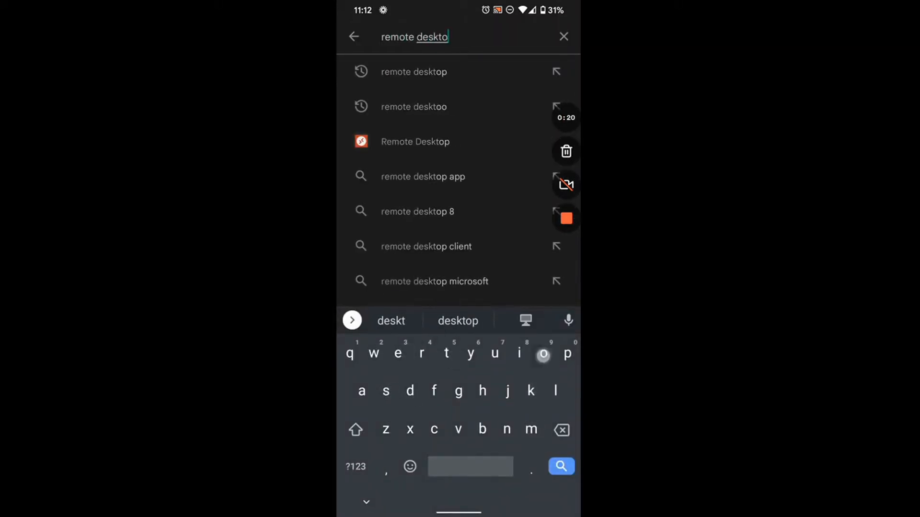
pyautogui.click(561, 467)
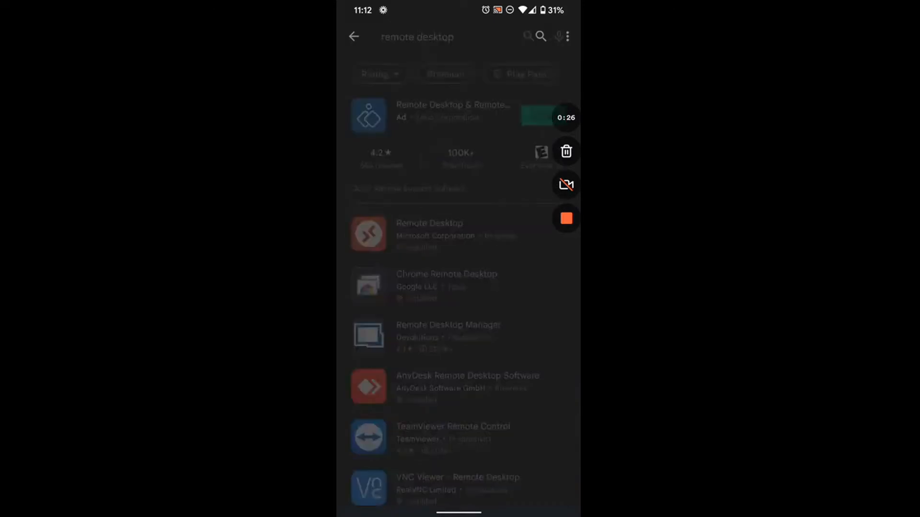
pyautogui.click(429, 235)
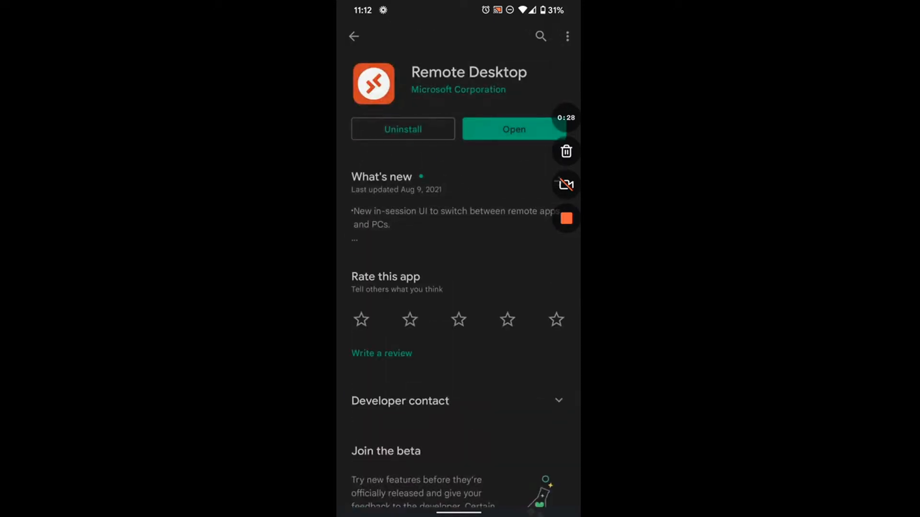
pyautogui.click(514, 130)
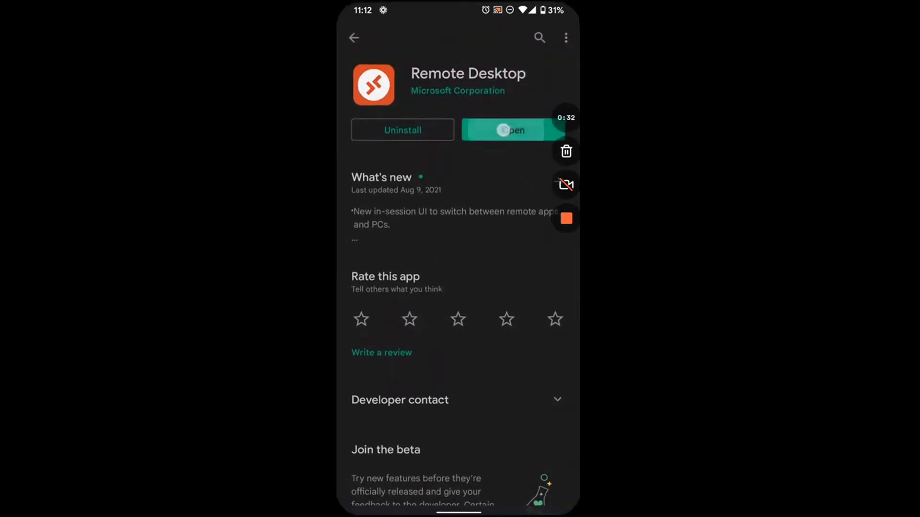
# Start adding a PC manually, then switch to the Gmail message with login details
pyautogui.click(512, 129)
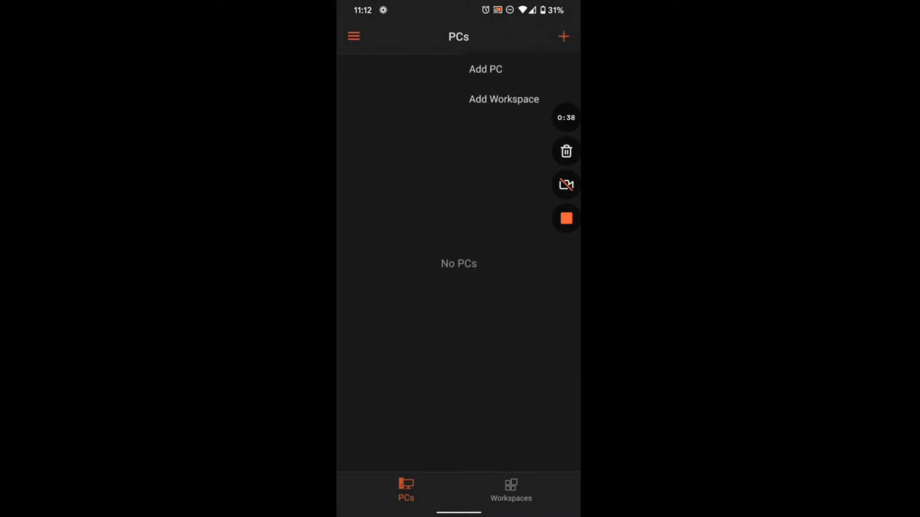
pyautogui.click(485, 69)
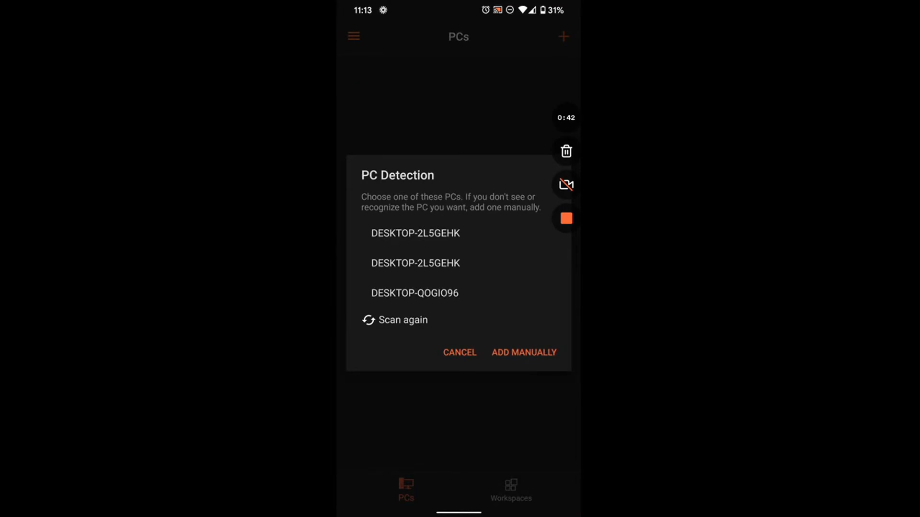
pyautogui.click(523, 352)
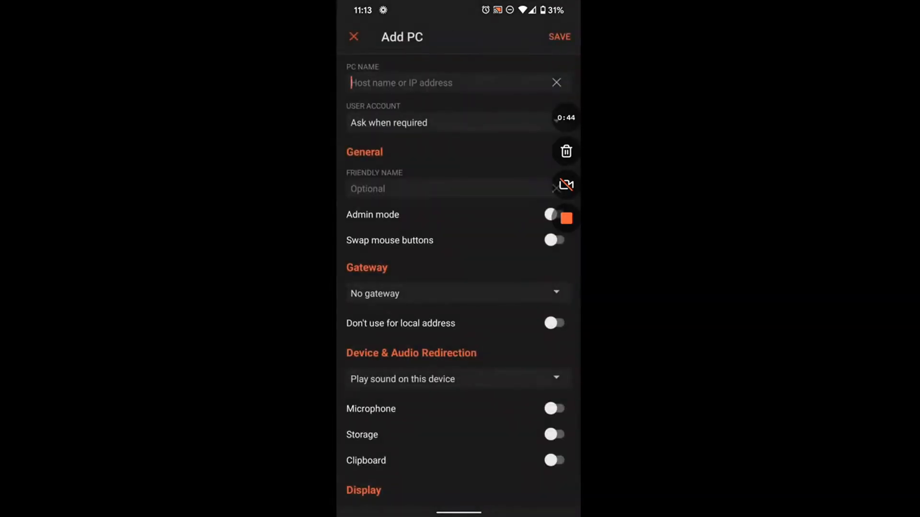
pyautogui.click(458, 82)
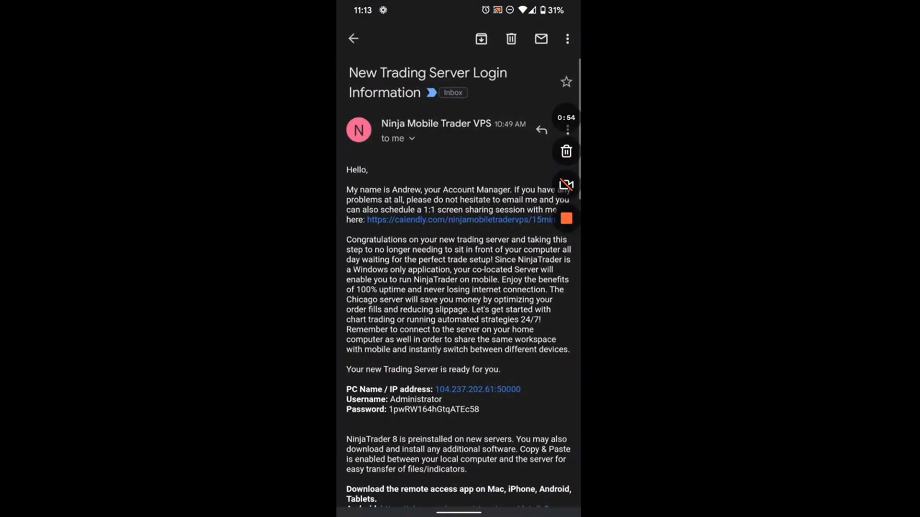
# Copy the server IP address link from the Gmail message
pyautogui.doubleClick(414, 389)
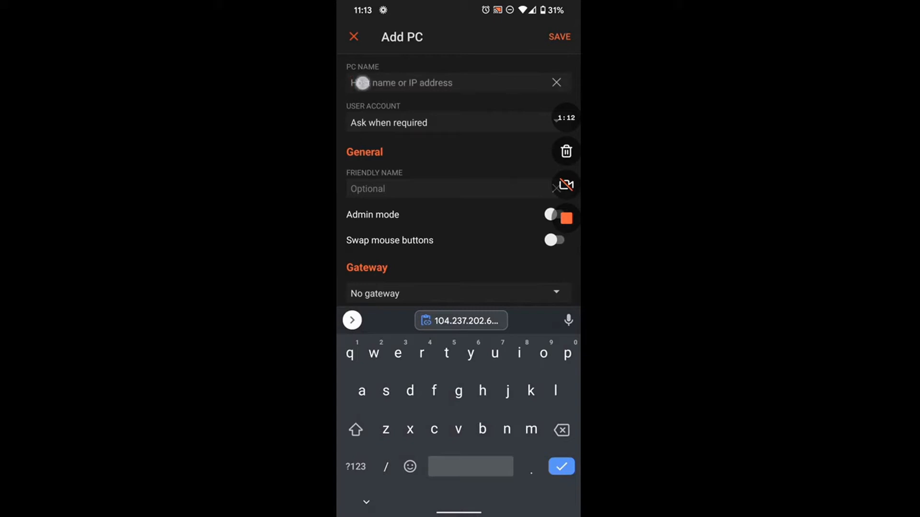
# Paste the IP as PC name, add user account 'Administrator', then return to the email
pyautogui.click(461, 320)
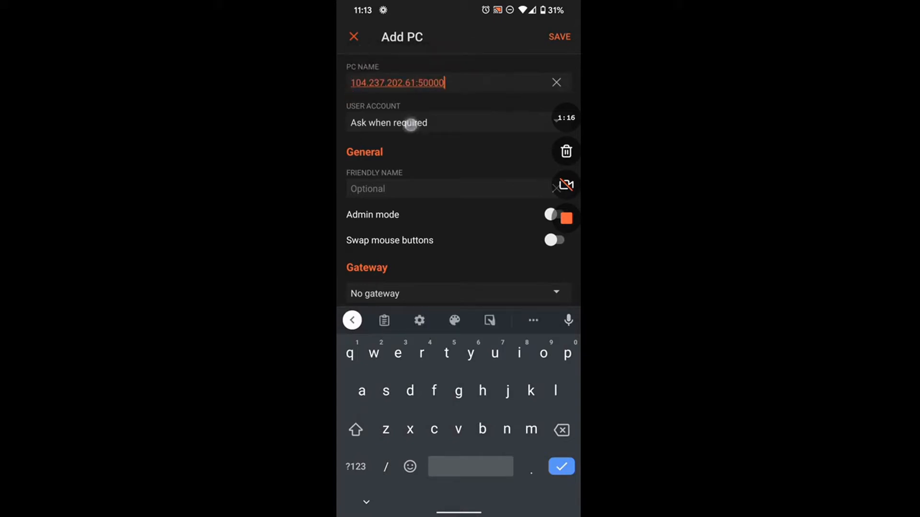
pyautogui.click(388, 123)
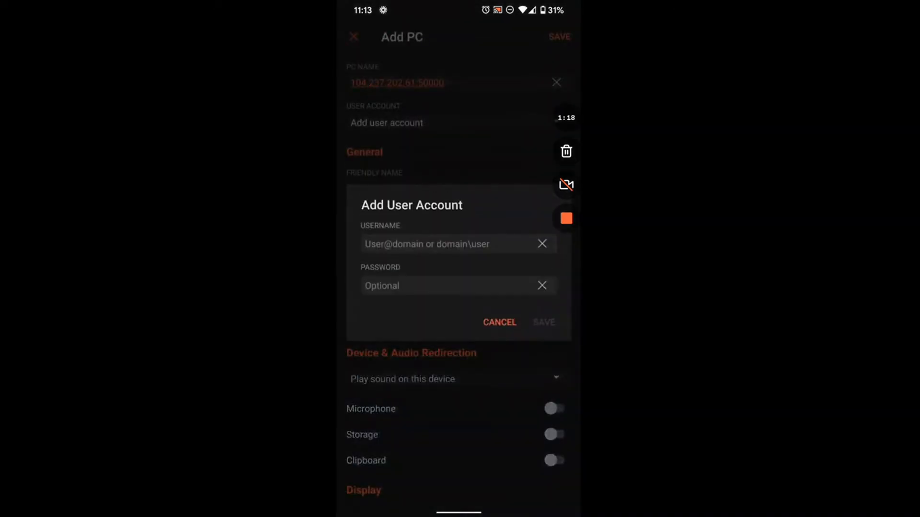
pyautogui.click(452, 244)
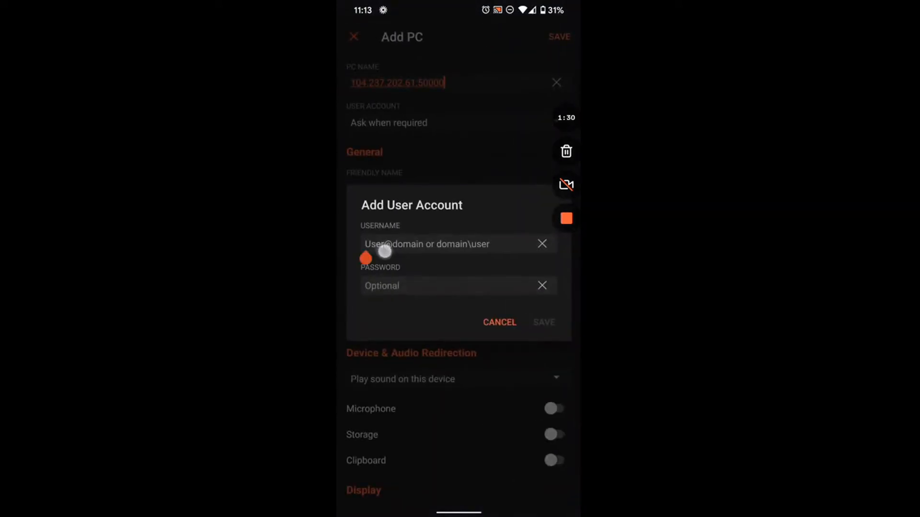
pyautogui.write('Administrator')
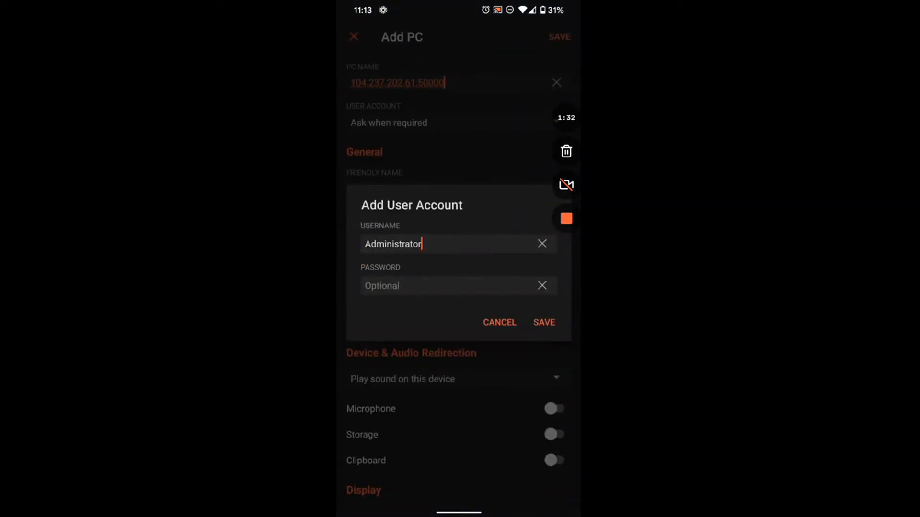
pyautogui.click(440, 286)
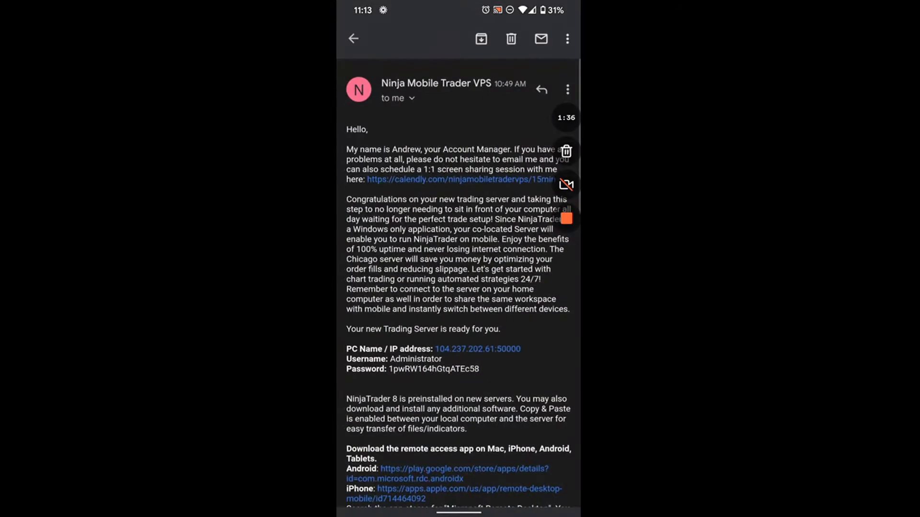
# Copy the server password from the email for the account's Password field
pyautogui.doubleClick(433, 369)
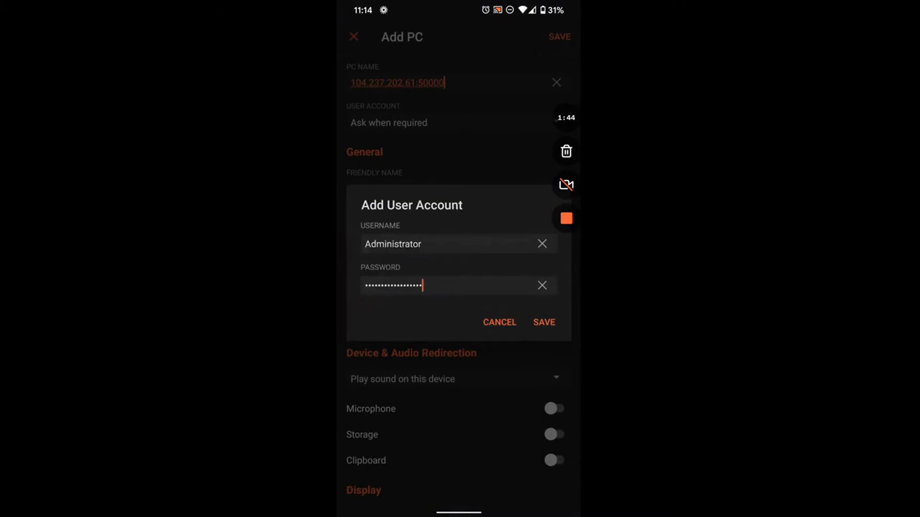
# Save the account and PC, then connect with 'Never ask again' for the certificate
pyautogui.click(542, 322)
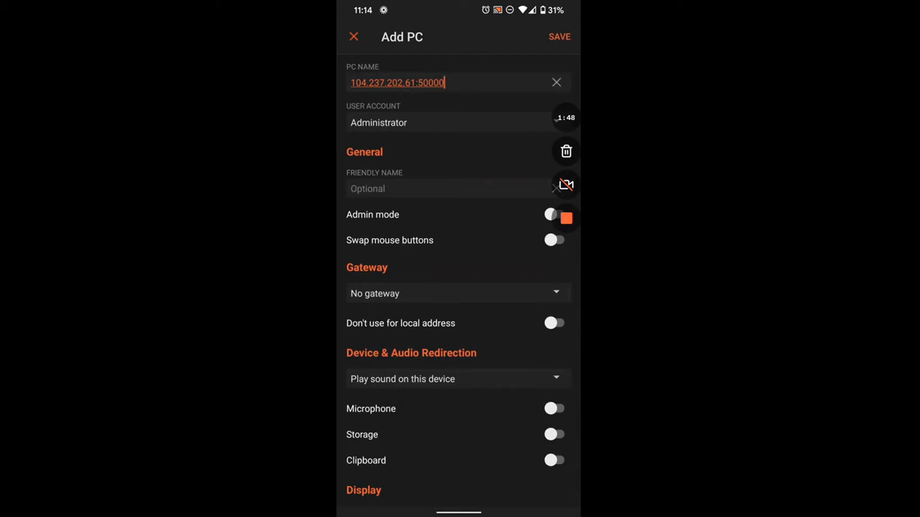
pyautogui.click(558, 37)
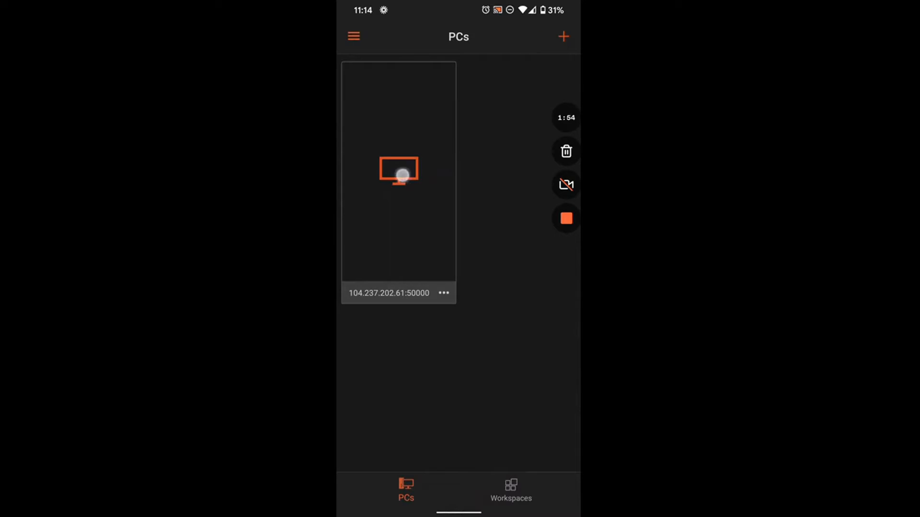
pyautogui.click(398, 176)
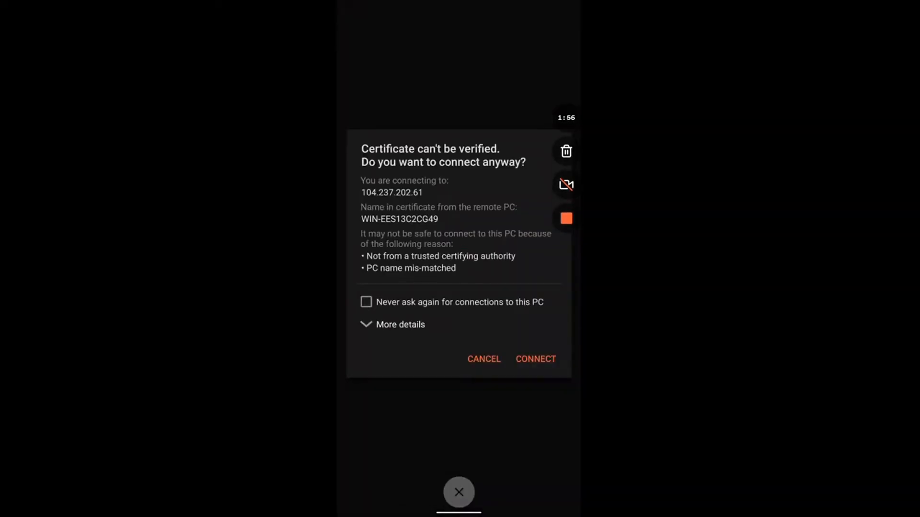
pyautogui.click(365, 302)
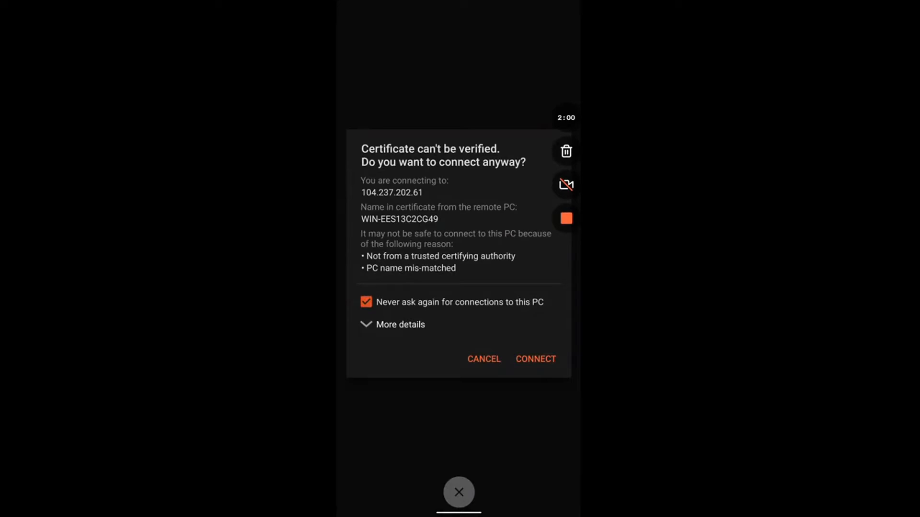
pyautogui.click(535, 359)
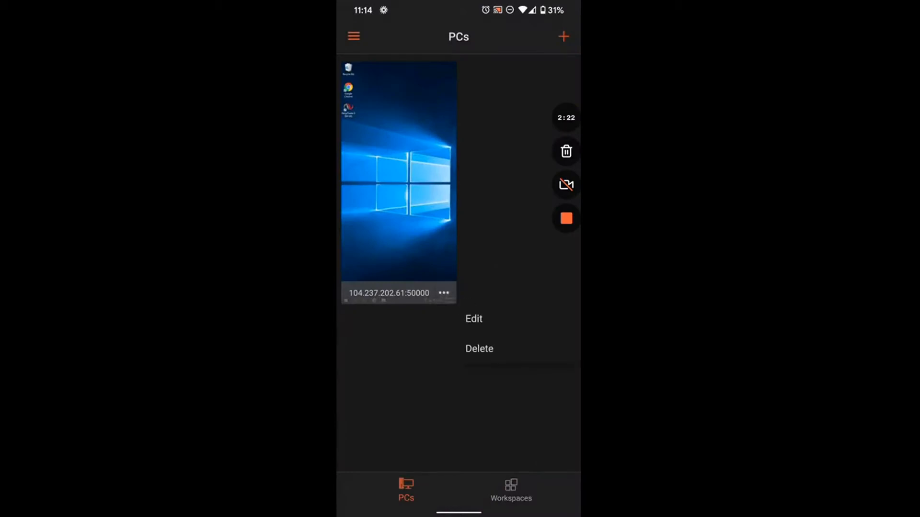
# Edit the saved server, toggling Microphone and Storage on and granting their permissions
pyautogui.click(473, 318)
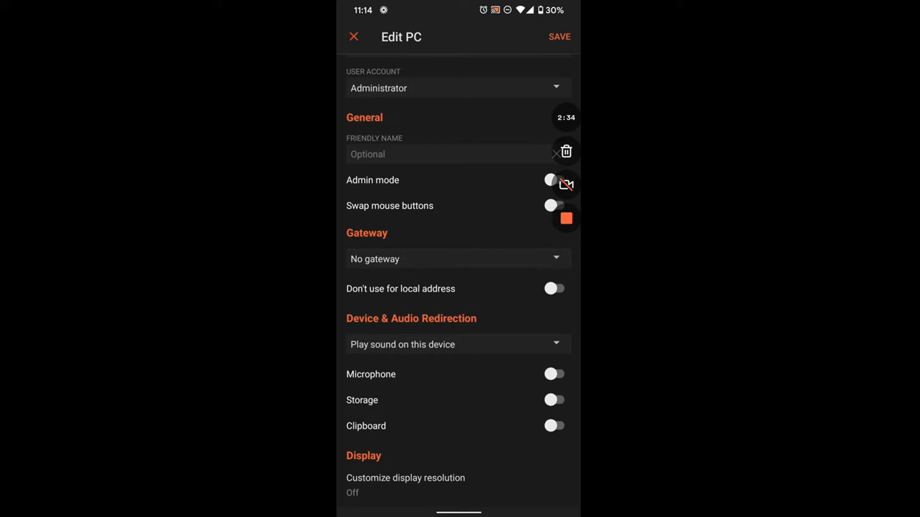
pyautogui.click(553, 374)
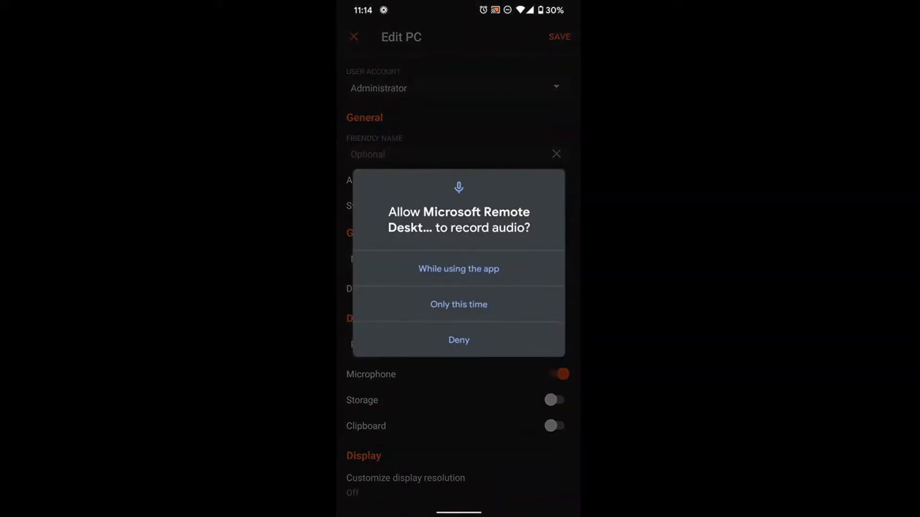
pyautogui.click(458, 341)
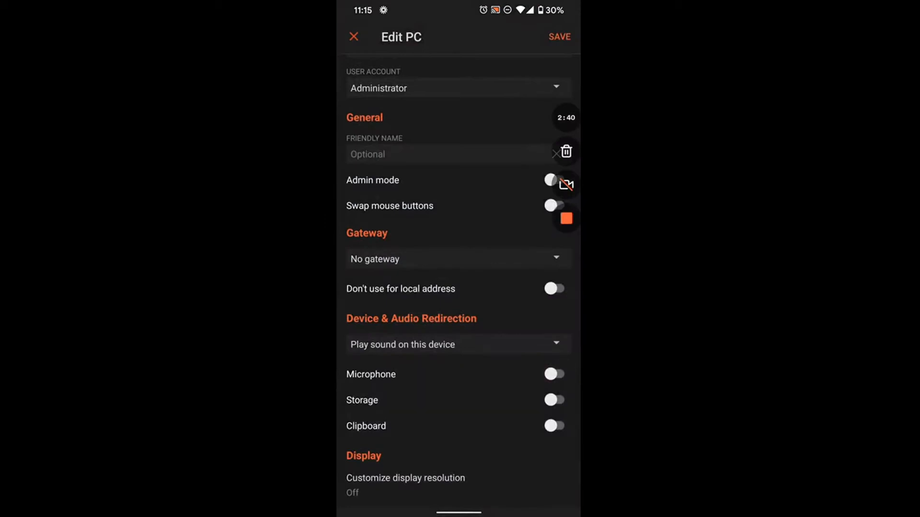
pyautogui.click(553, 400)
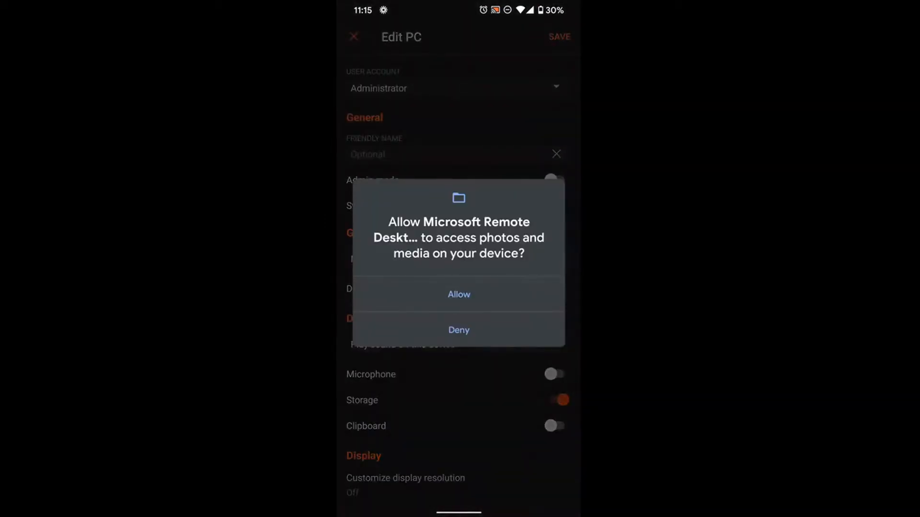
pyautogui.click(458, 294)
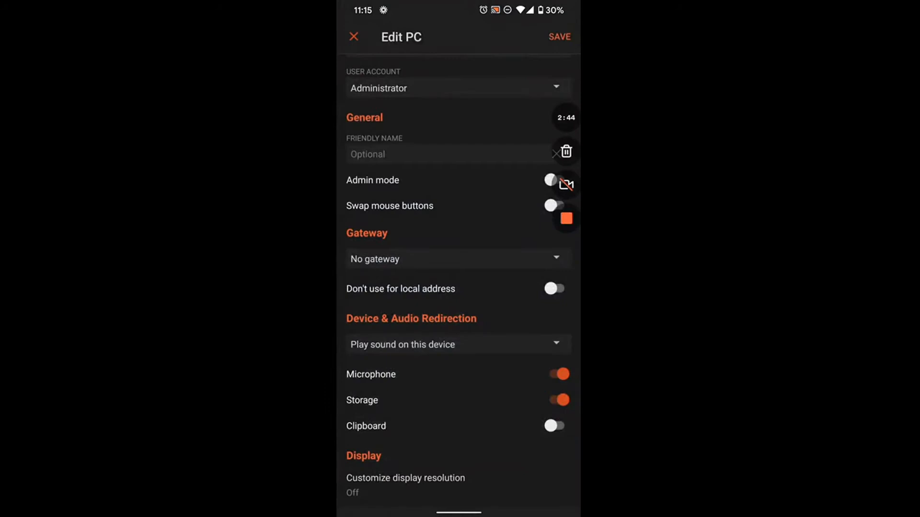
# Enable Clipboard sharing and switch Storage and Microphone redirection back off
pyautogui.click(554, 426)
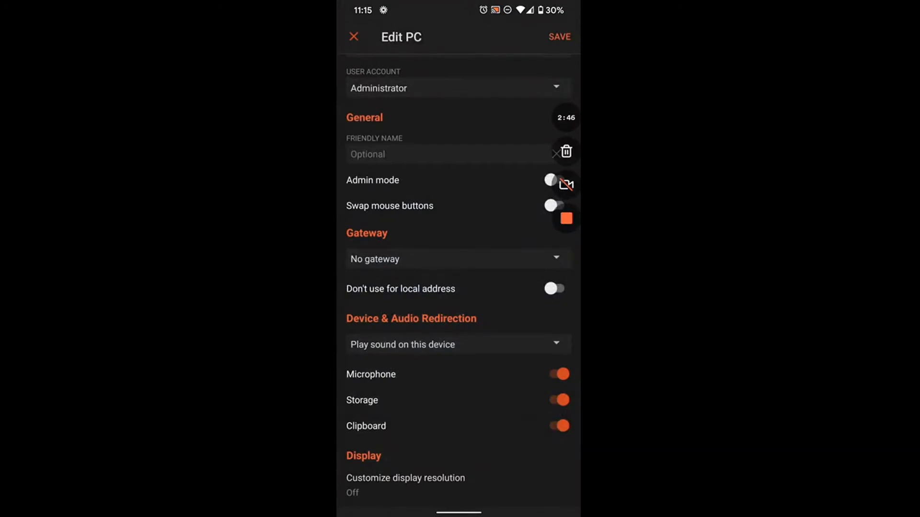
pyautogui.click(558, 401)
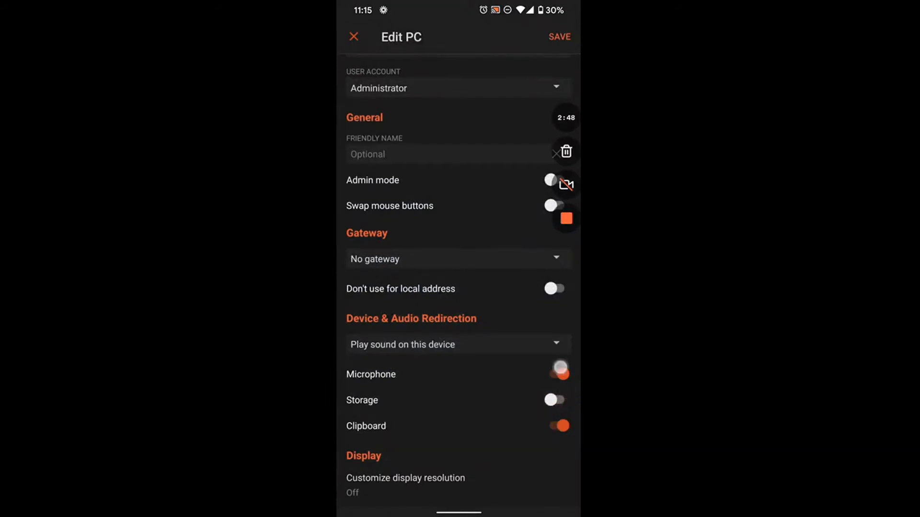
pyautogui.click(554, 375)
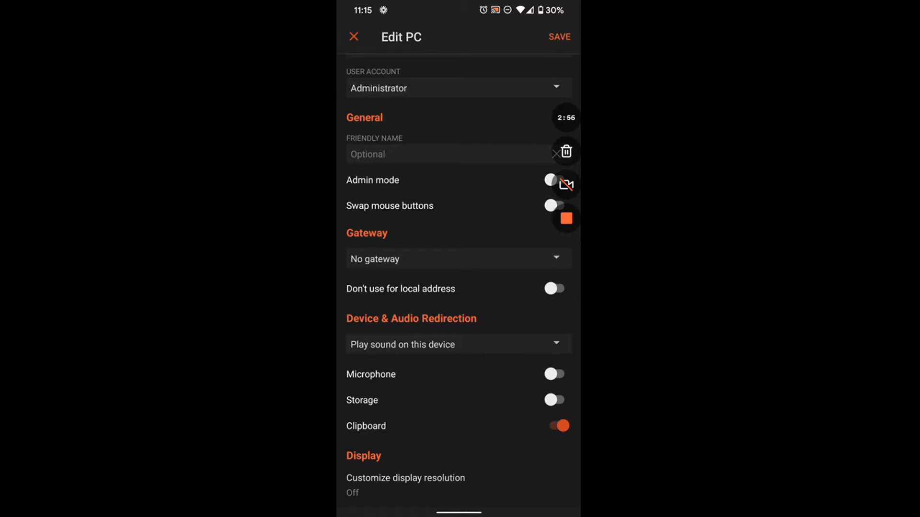
pyautogui.click(404, 485)
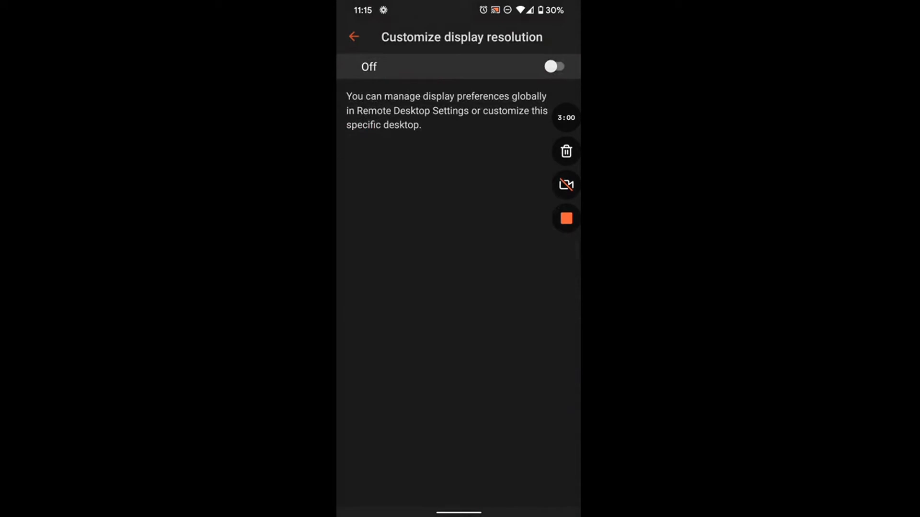
# Set a custom 1624 x 768 resolution at 200% scaling, save it and start connecting
pyautogui.click(553, 66)
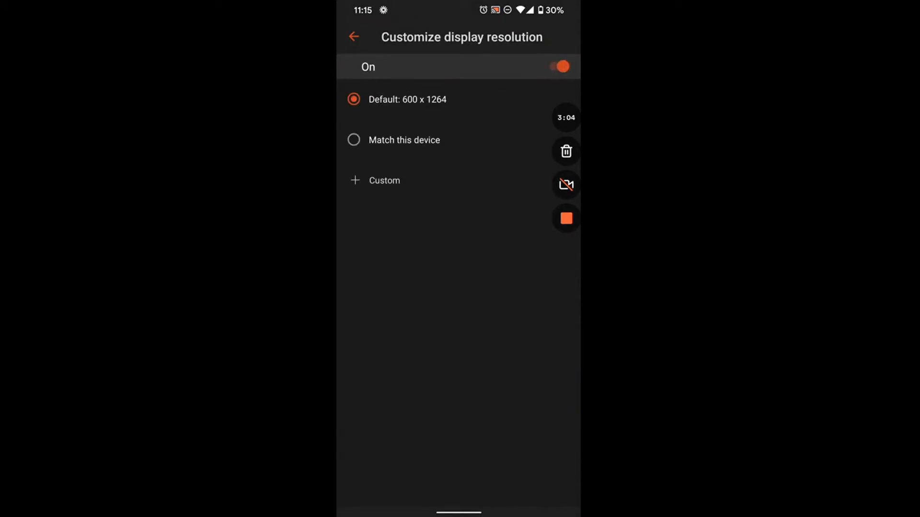
pyautogui.click(384, 180)
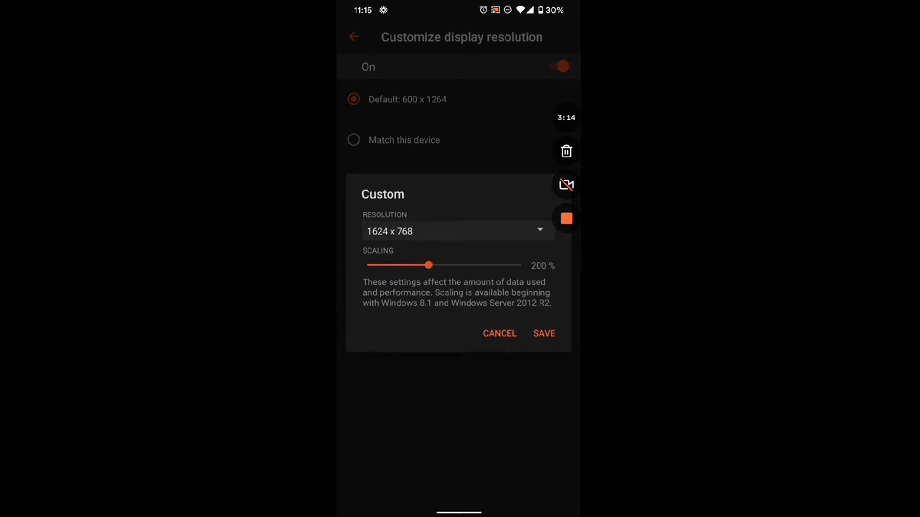
pyautogui.click(542, 334)
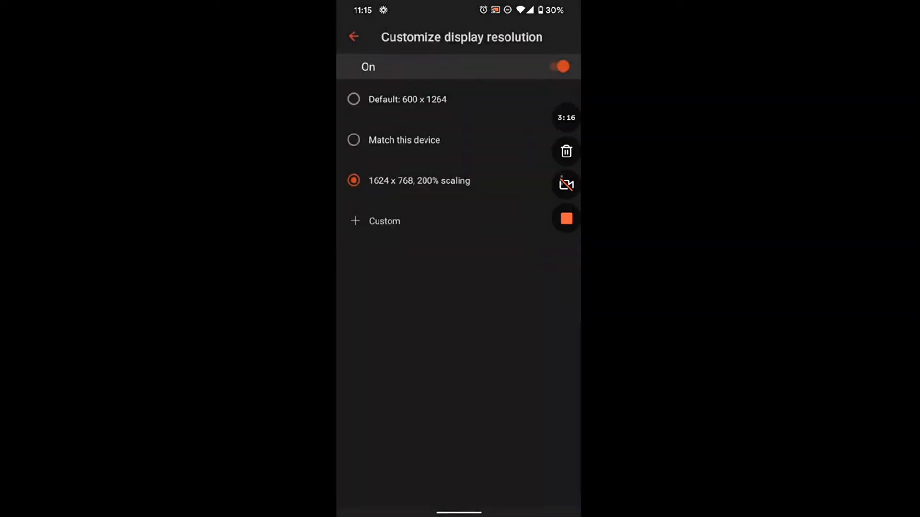
pyautogui.click(354, 36)
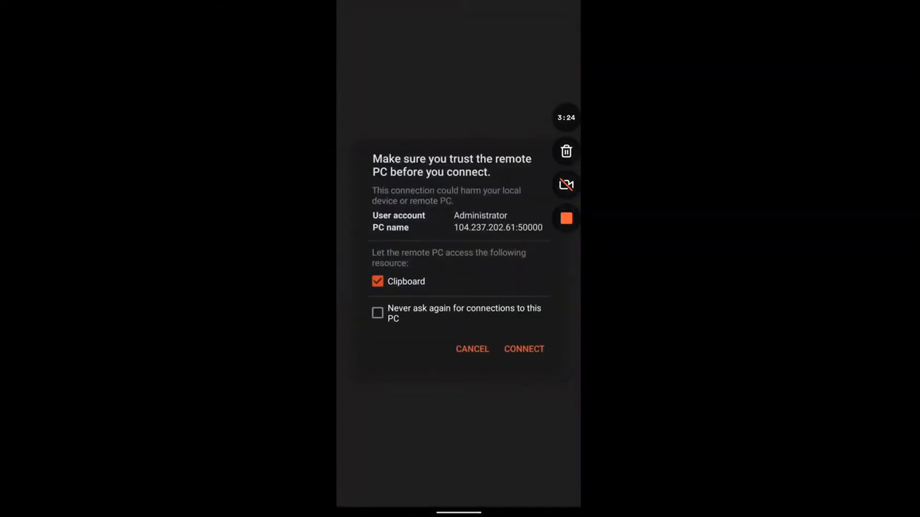
# Connect with 'Never ask again' ticked and select the NinjaTrader 8 desktop shortcut
pyautogui.click(377, 313)
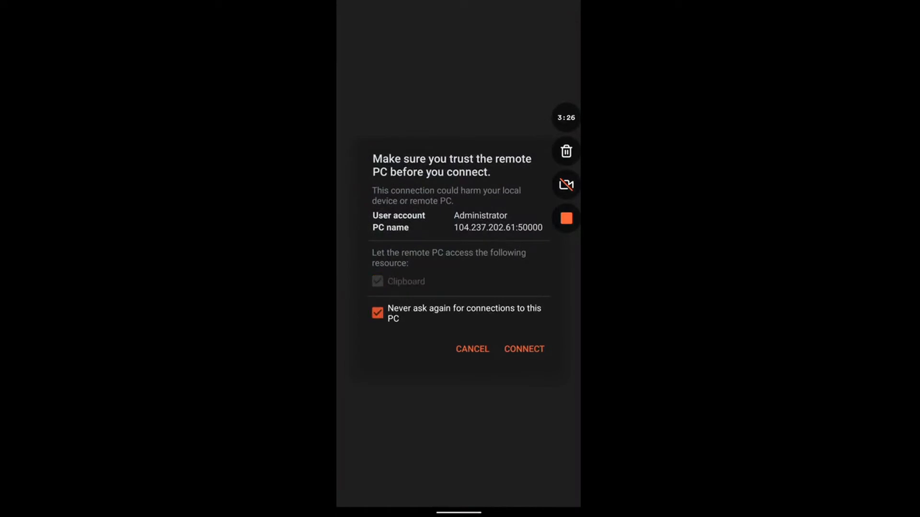
pyautogui.click(524, 348)
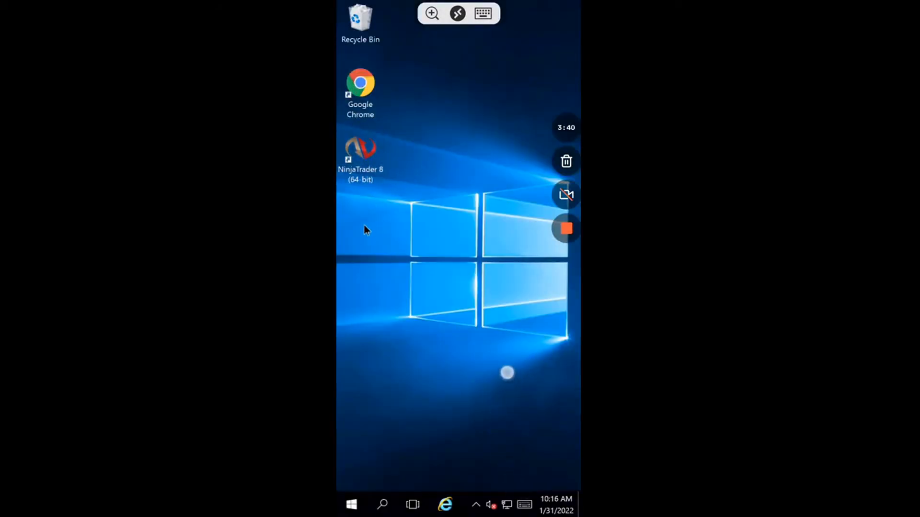
pyautogui.click(361, 153)
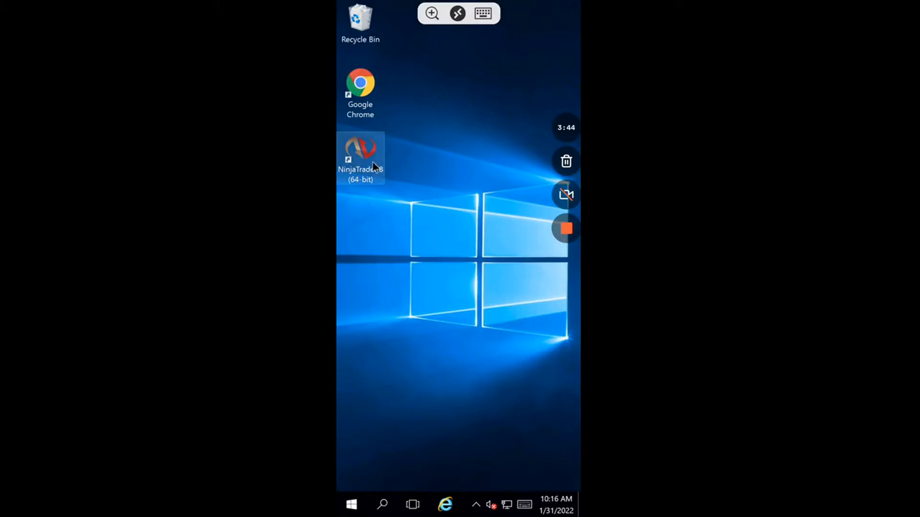
pyautogui.moveTo(408, 164)
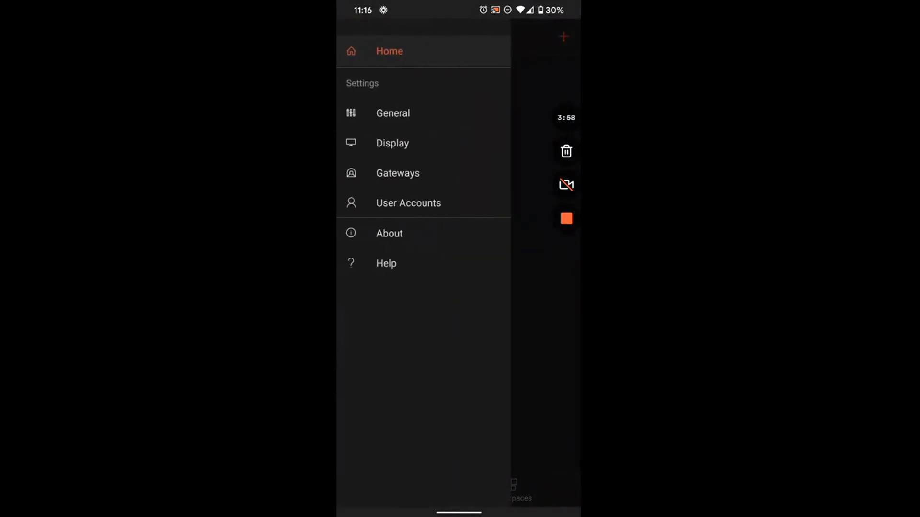
# Edit the Administrator account, paste the password from the email and save it
pyautogui.click(408, 203)
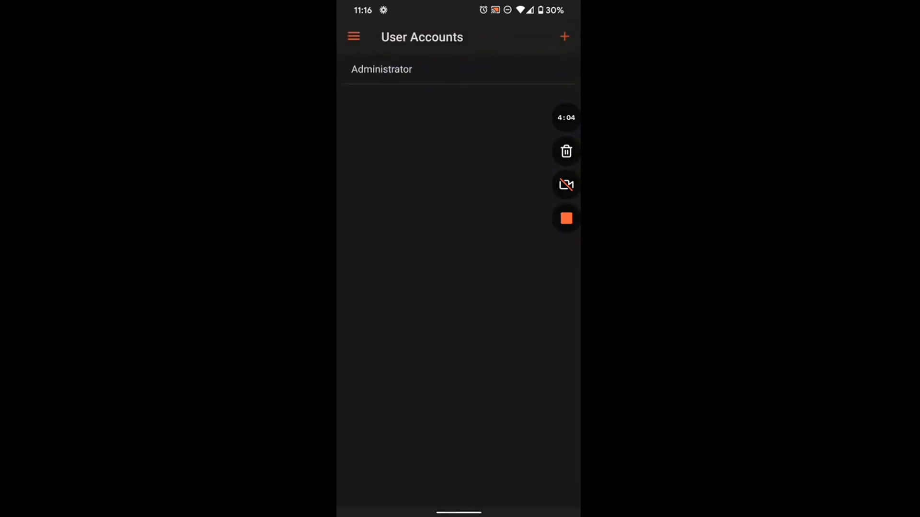
pyautogui.click(382, 69)
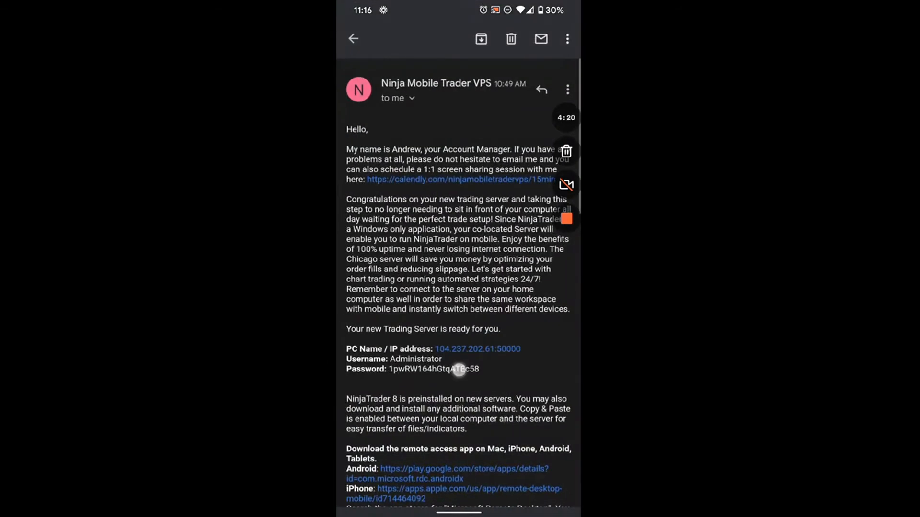
pyautogui.doubleClick(434, 369)
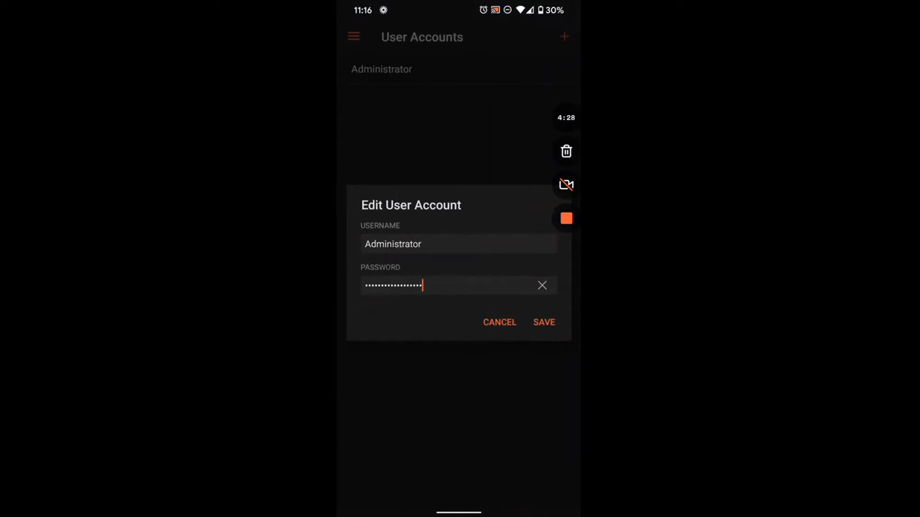
pyautogui.click(542, 322)
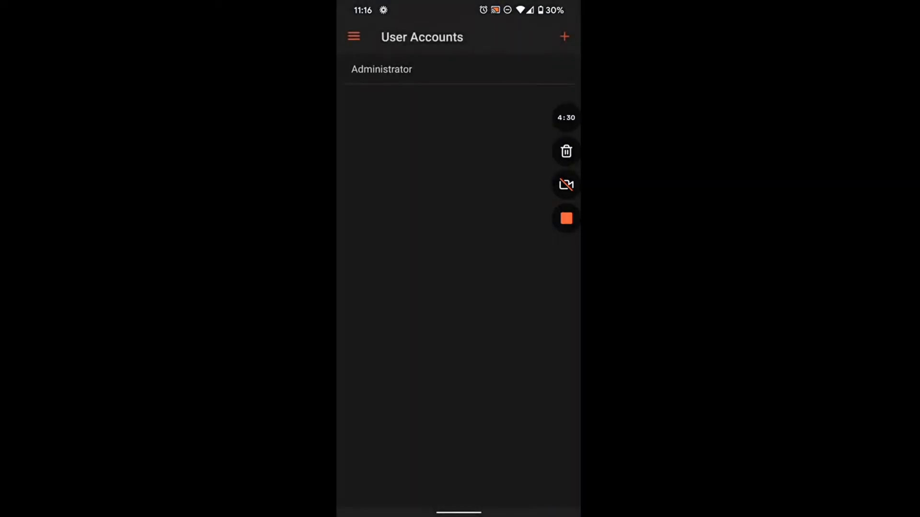
pyautogui.click(354, 37)
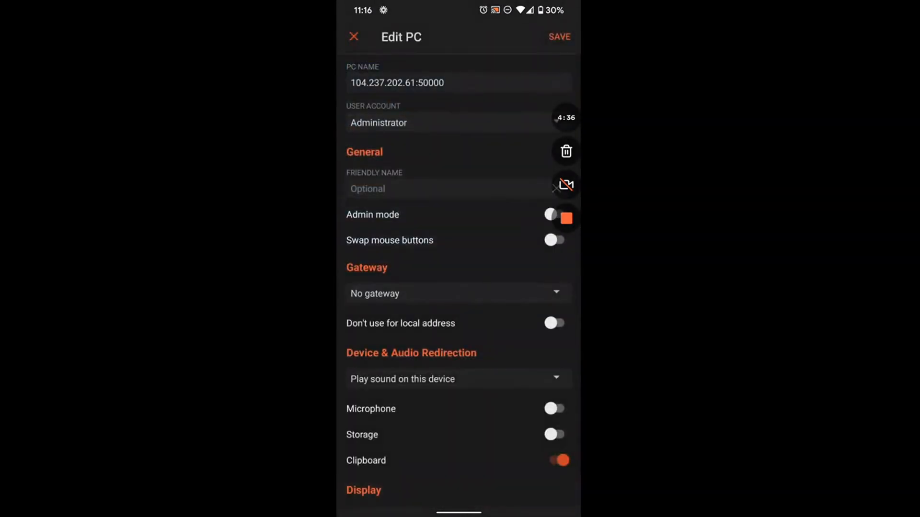
# Reach the server's Customize display resolution settings from its connection settings
pyautogui.click(396, 83)
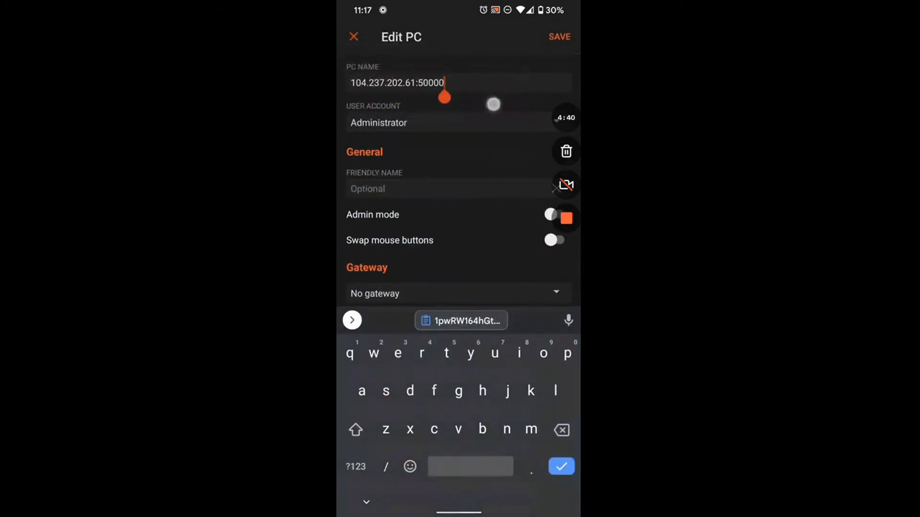
pyautogui.click(379, 122)
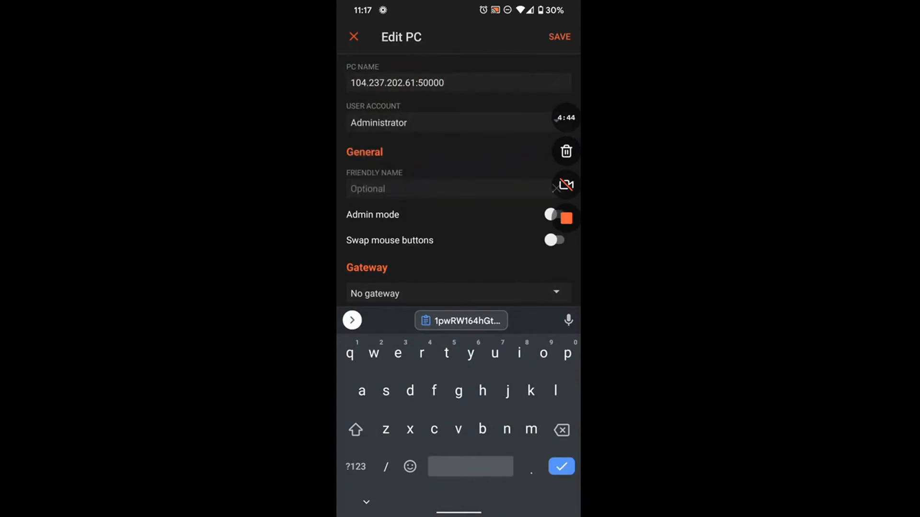
pyautogui.scroll(-3)
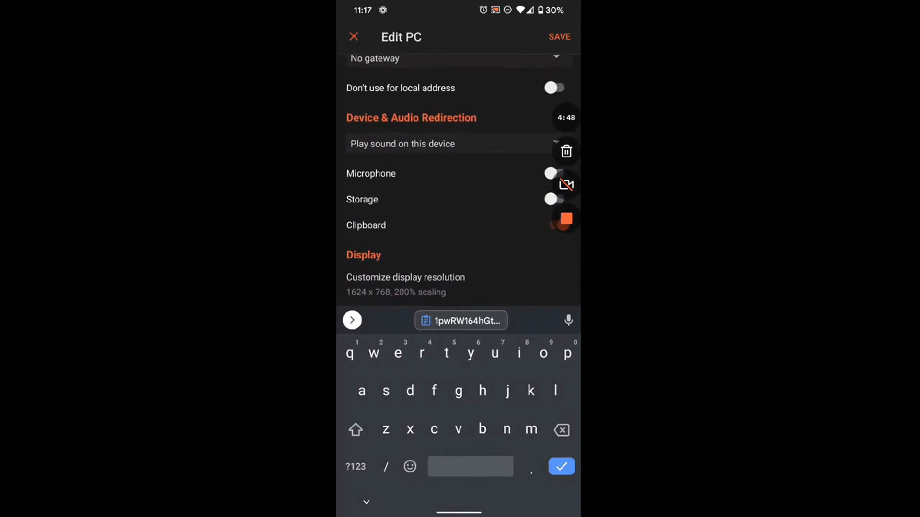
pyautogui.click(404, 284)
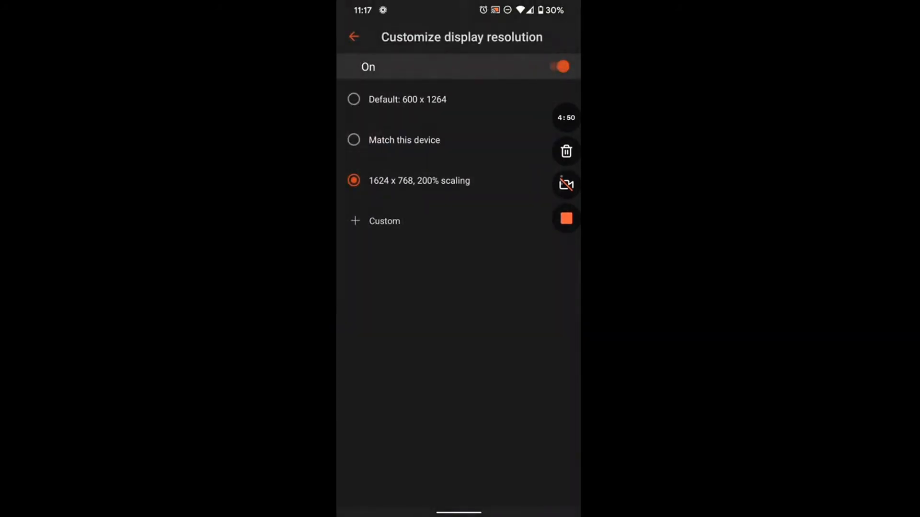
# Save a custom 1624 x 768 resolution at 100% scaling and leave the settings
pyautogui.click(385, 222)
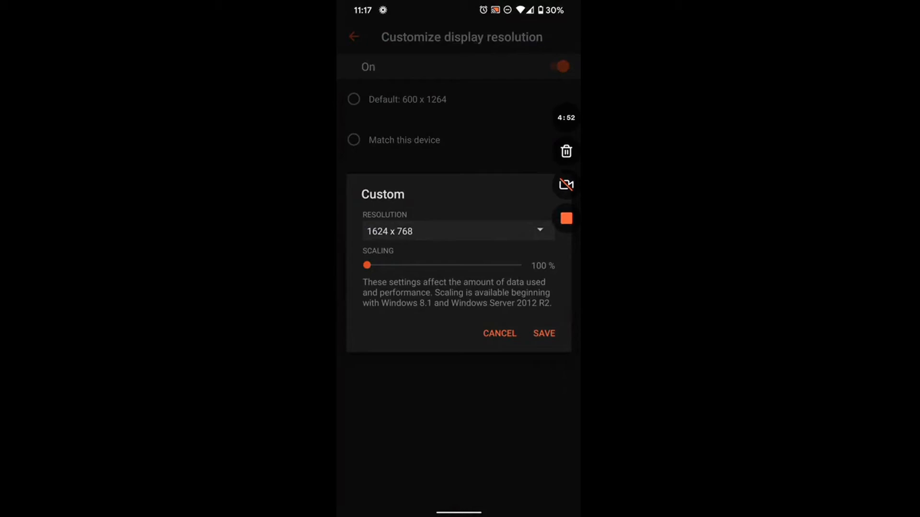
pyautogui.click(542, 333)
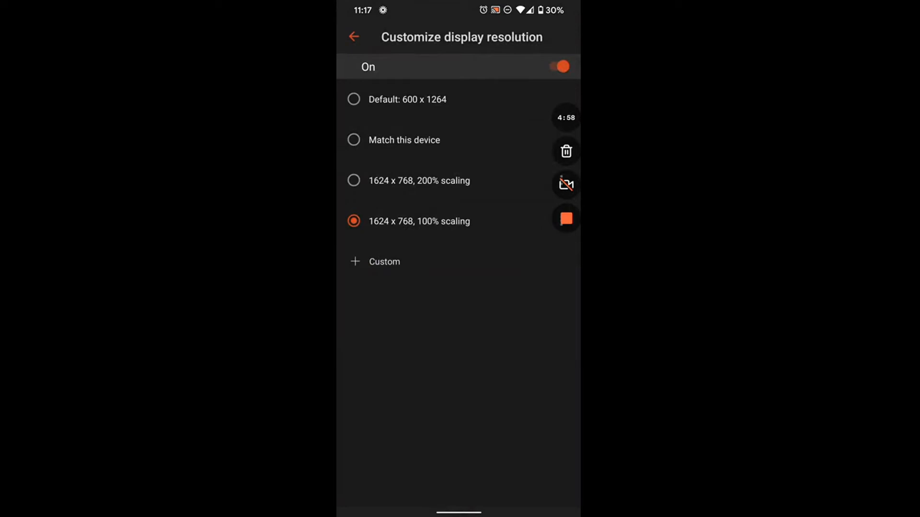
pyautogui.click(354, 99)
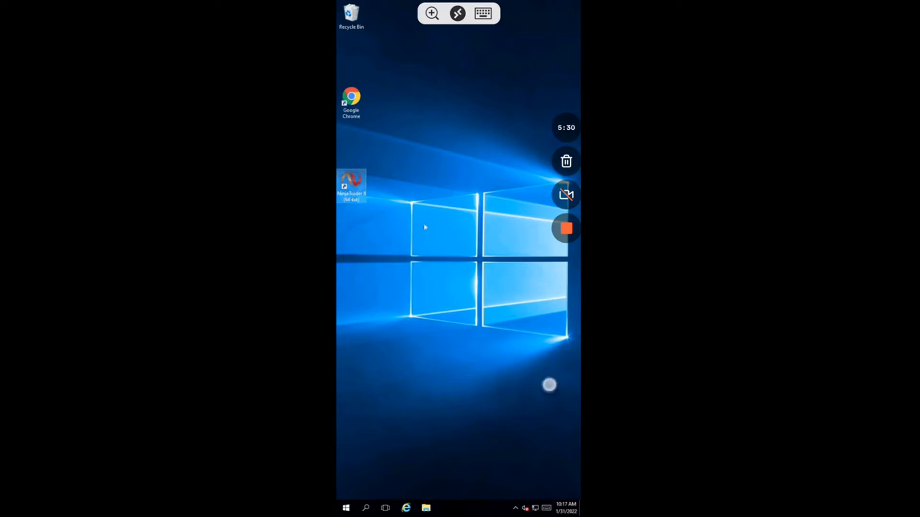
# Launch NinjaTrader 8 from its desktop icon on the reconnected server
pyautogui.doubleClick(351, 185)
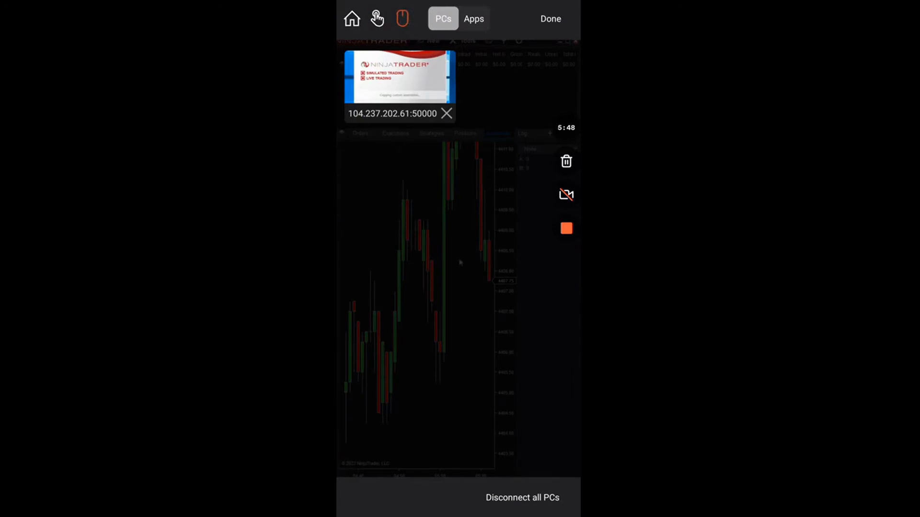
# Return from the connection bar to the remote session showing NinjaTrader's MES 03-22 chart
pyautogui.click(550, 18)
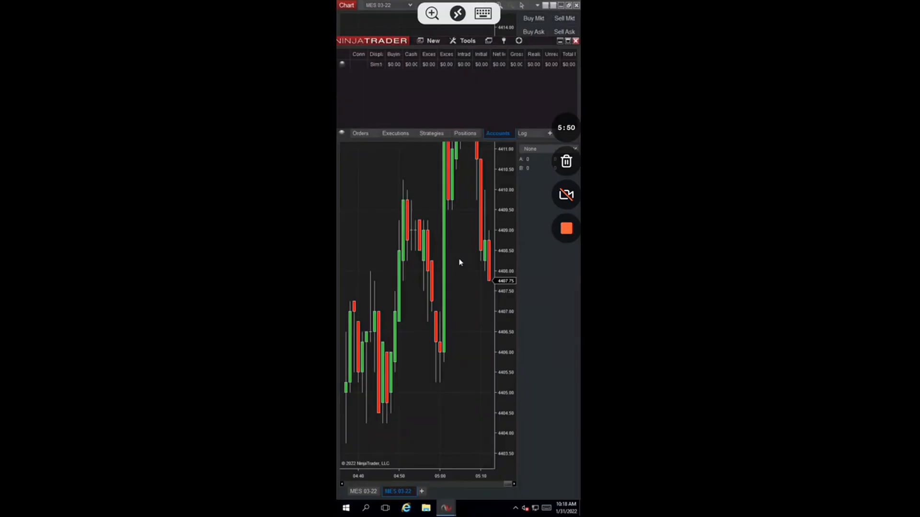
pyautogui.moveTo(497, 109)
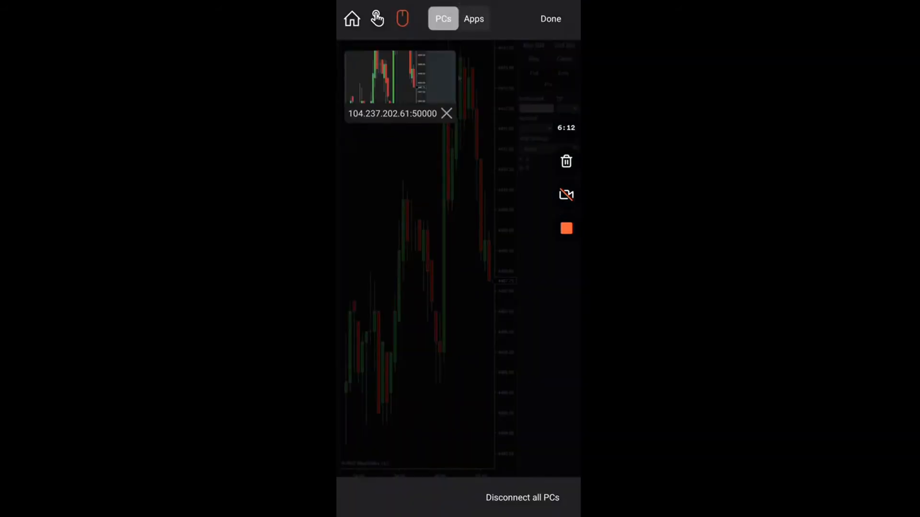
pyautogui.click(399, 76)
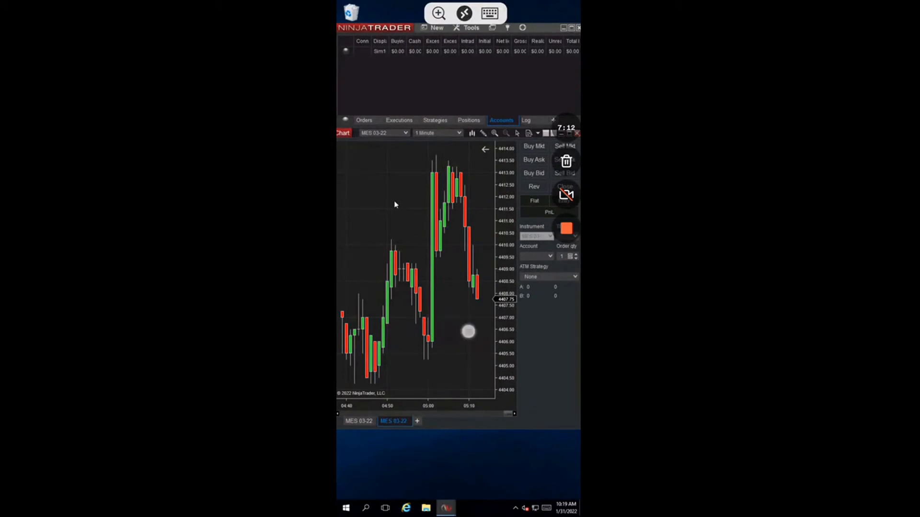
pyautogui.rightClick(394, 205)
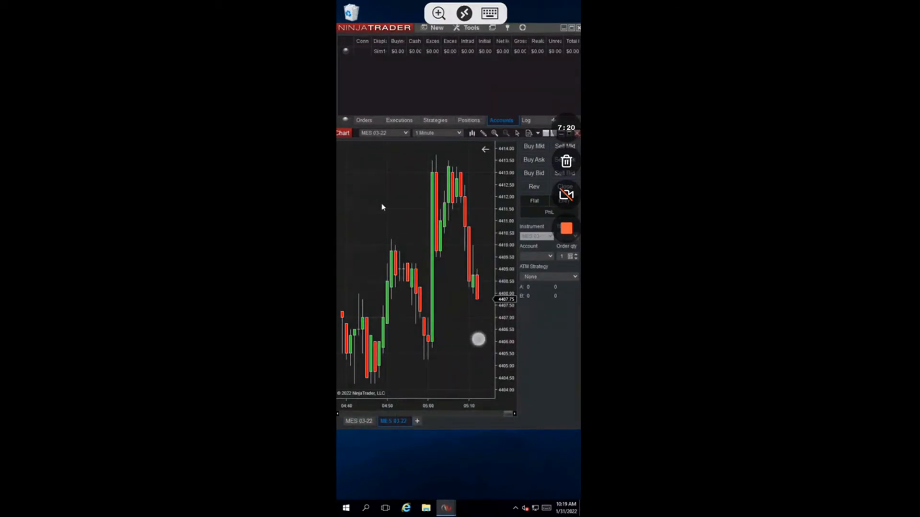
pyautogui.rightClick(382, 207)
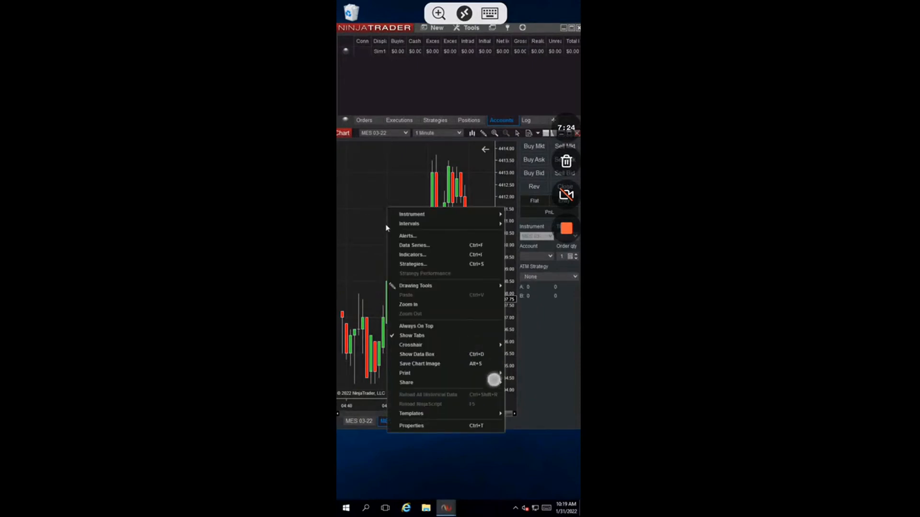
pyautogui.click(370, 231)
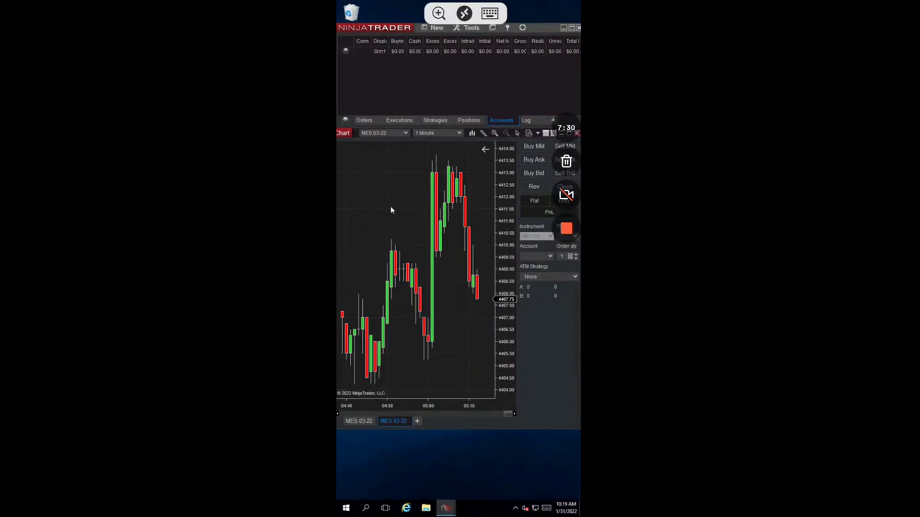
pyautogui.click(490, 12)
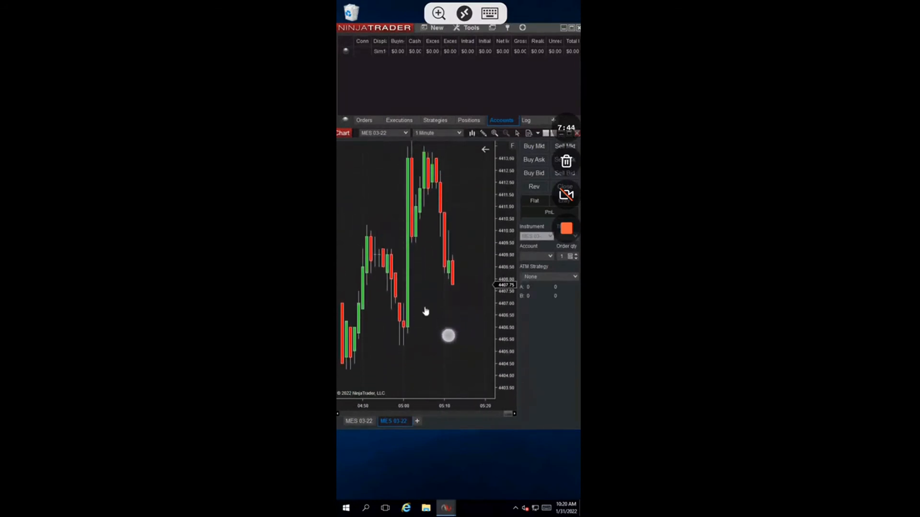
pyautogui.click(489, 12)
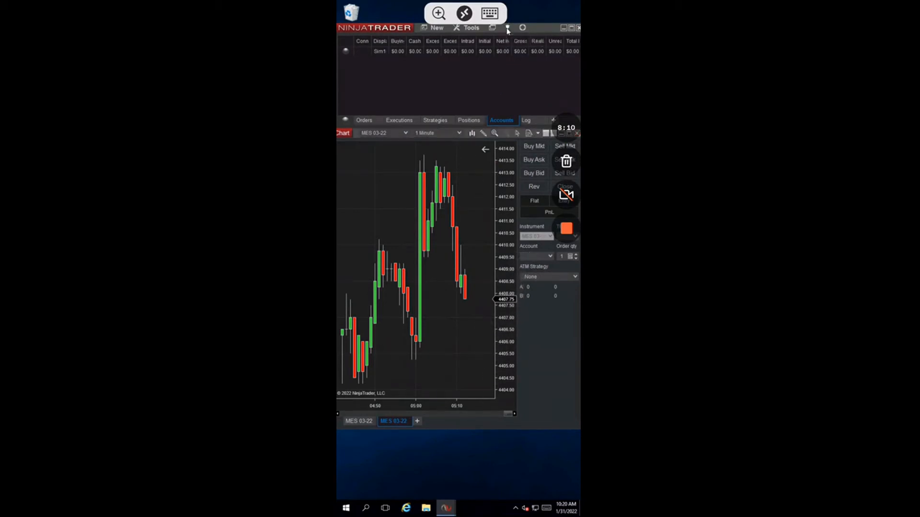
pyautogui.click(506, 28)
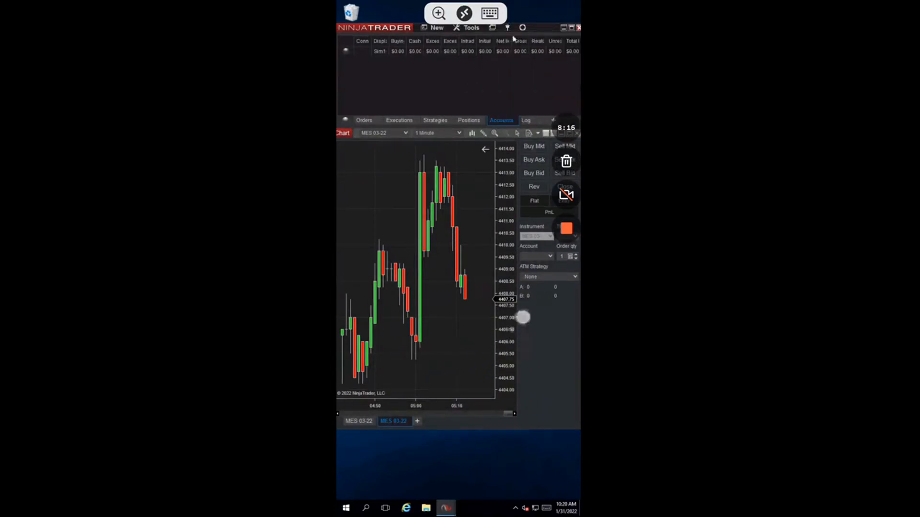
pyautogui.click(521, 28)
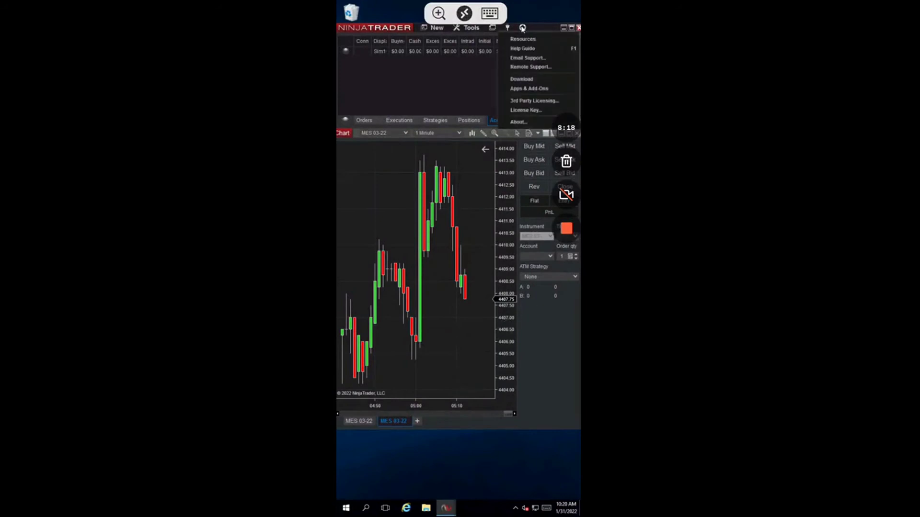
pyautogui.moveTo(526, 109)
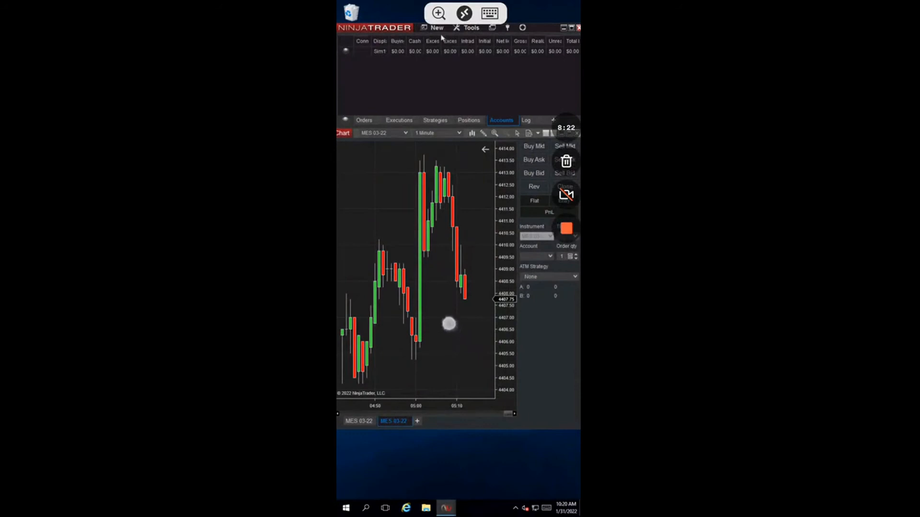
pyautogui.click(436, 28)
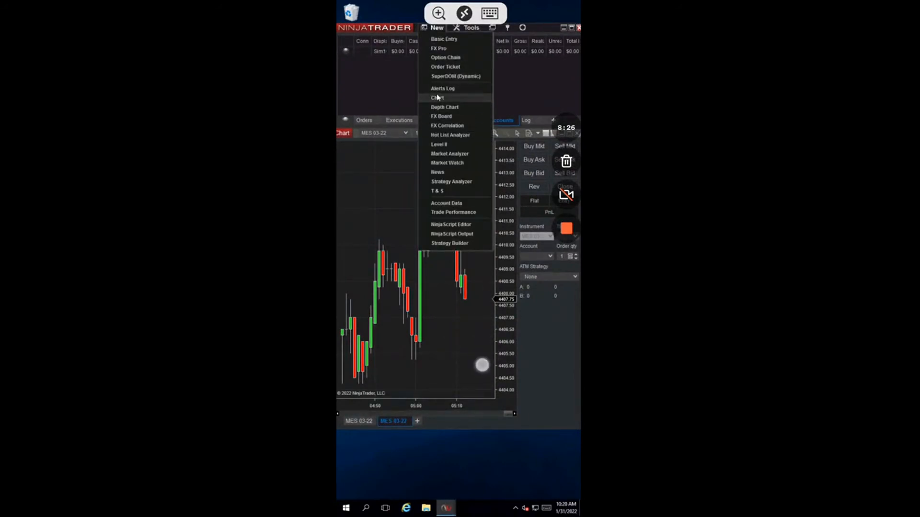
pyautogui.click(437, 98)
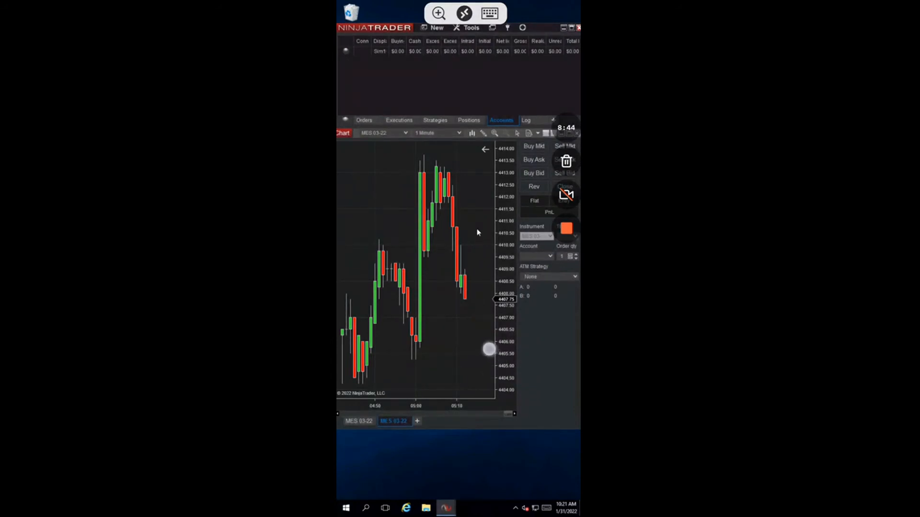
pyautogui.moveTo(469, 203)
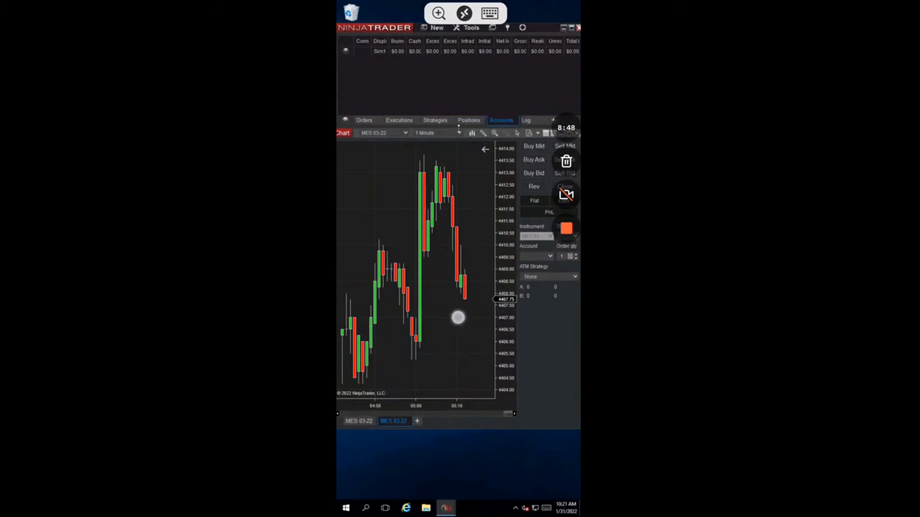
pyautogui.moveTo(481, 336)
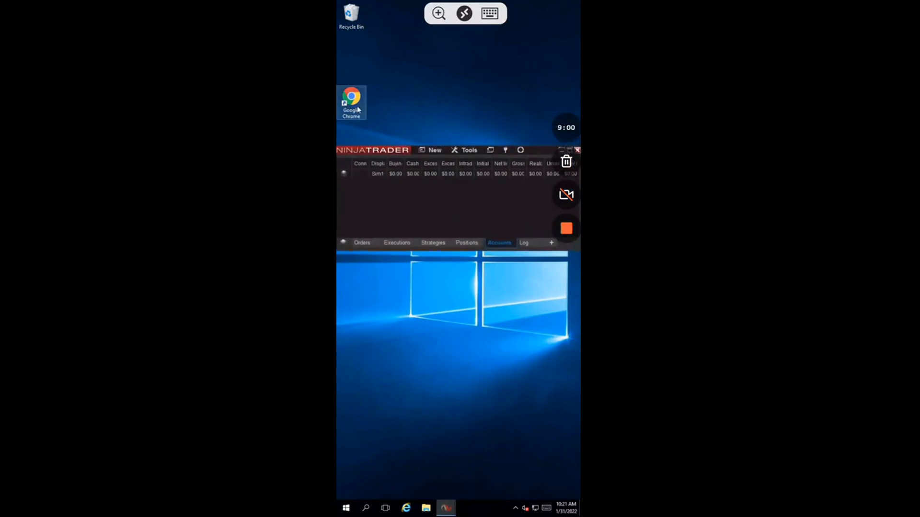
pyautogui.moveTo(351, 102)
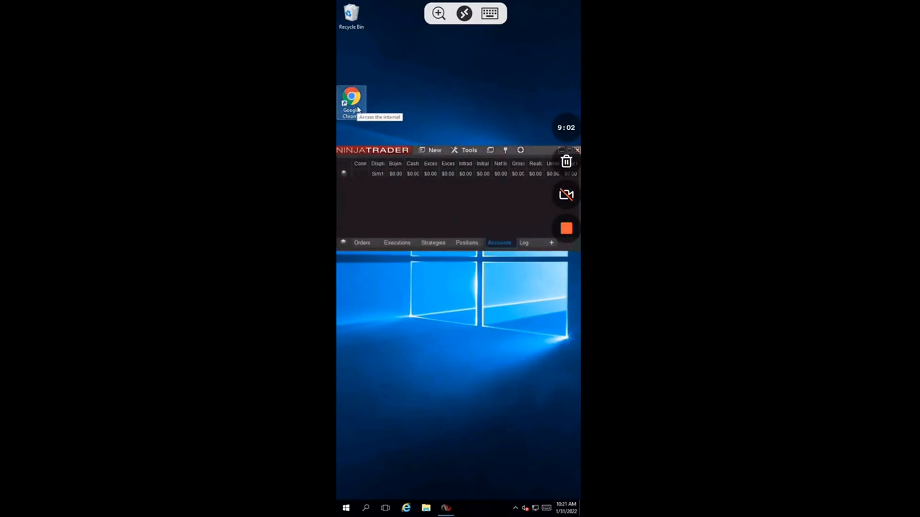
# Launch Chrome on the server, dismiss Restore pages, and search Google for 'rithmic pro download'
pyautogui.doubleClick(351, 96)
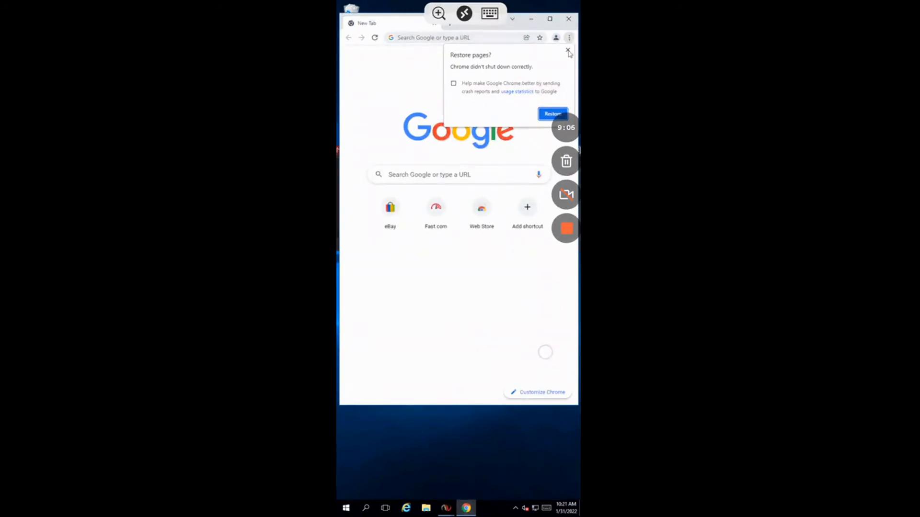
pyautogui.click(567, 51)
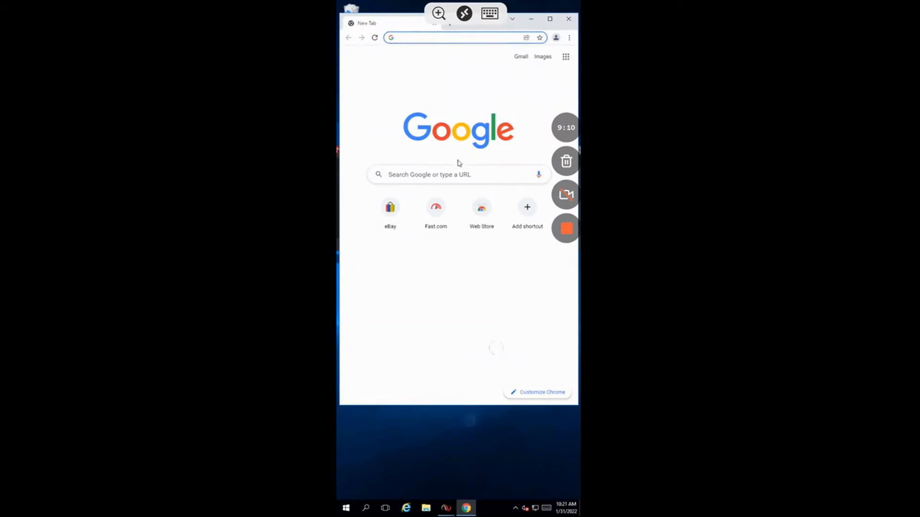
pyautogui.click(445, 174)
pyautogui.write('rith')
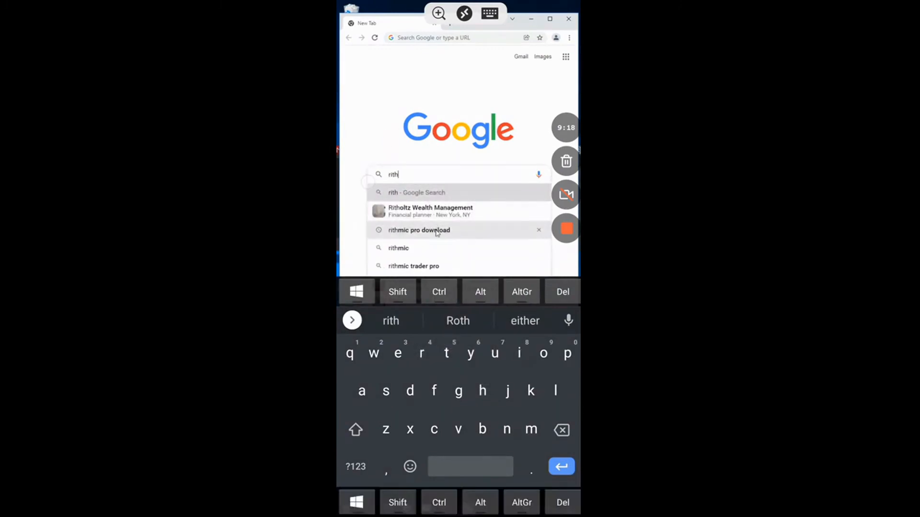
pyautogui.click(419, 230)
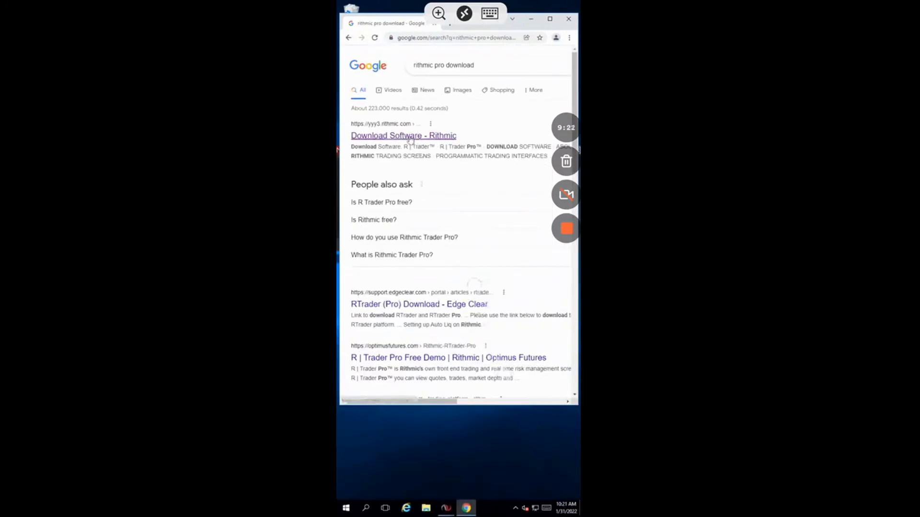
# Visit the 'Download Software - Rithmic' result and restore down the Chrome window
pyautogui.click(403, 135)
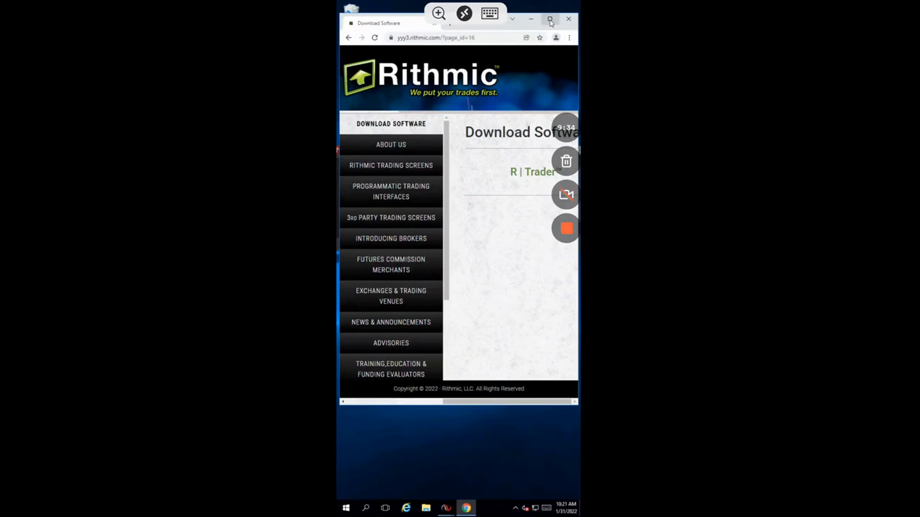
pyautogui.click(550, 19)
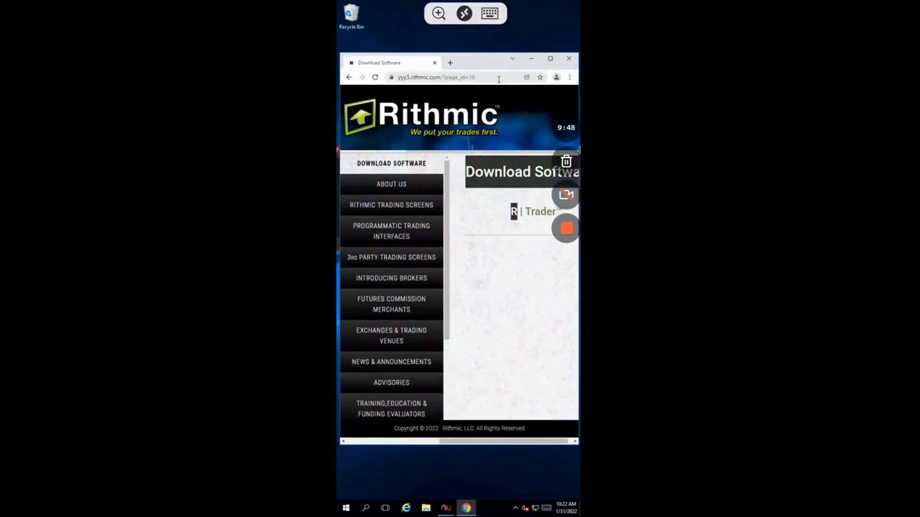
# Search Google for 'excel' from the address bar, then close the browser window
pyautogui.click(446, 77)
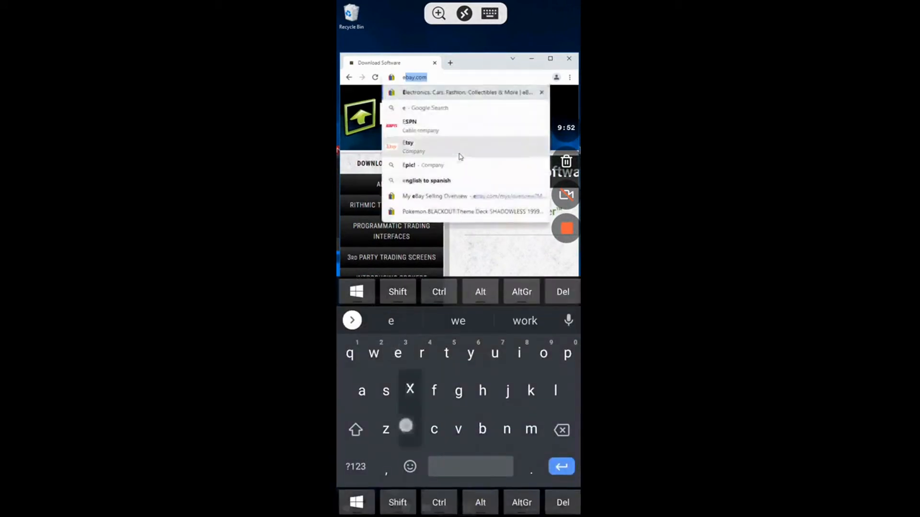
pyautogui.write('excel')
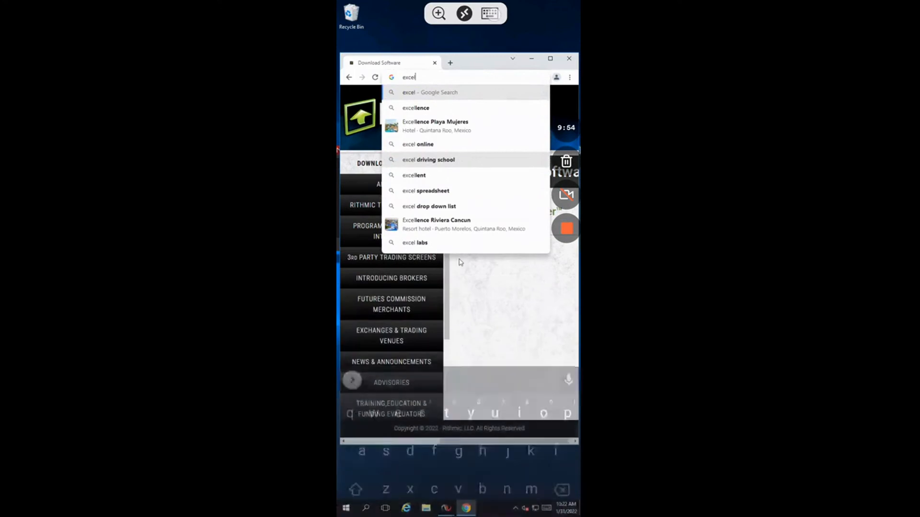
pyautogui.click(489, 13)
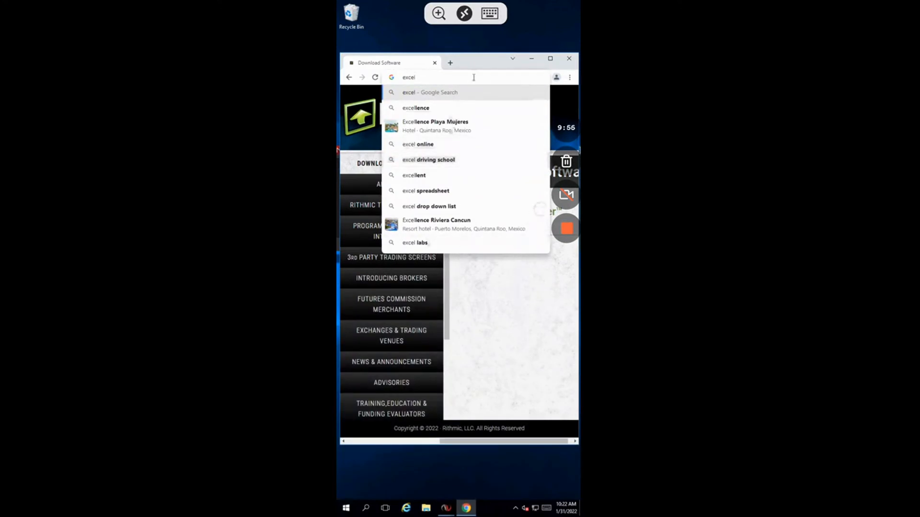
pyautogui.click(489, 12)
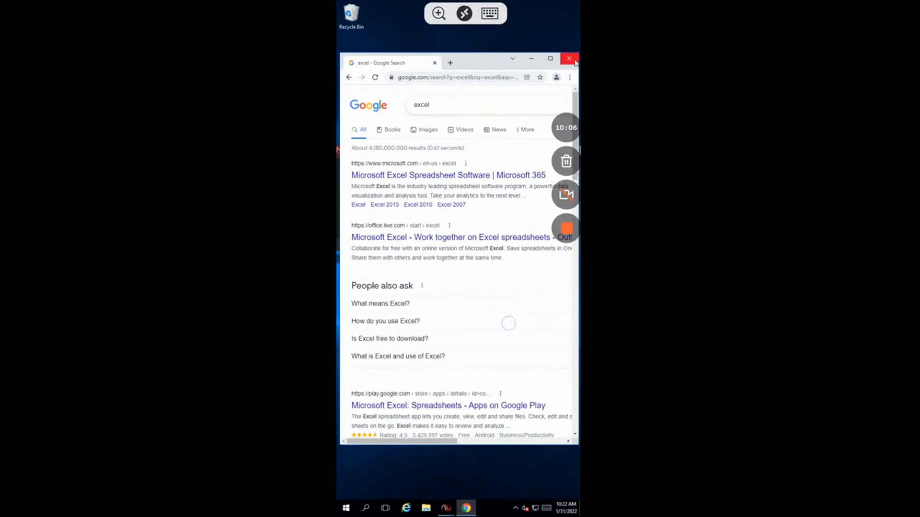
pyautogui.click(568, 58)
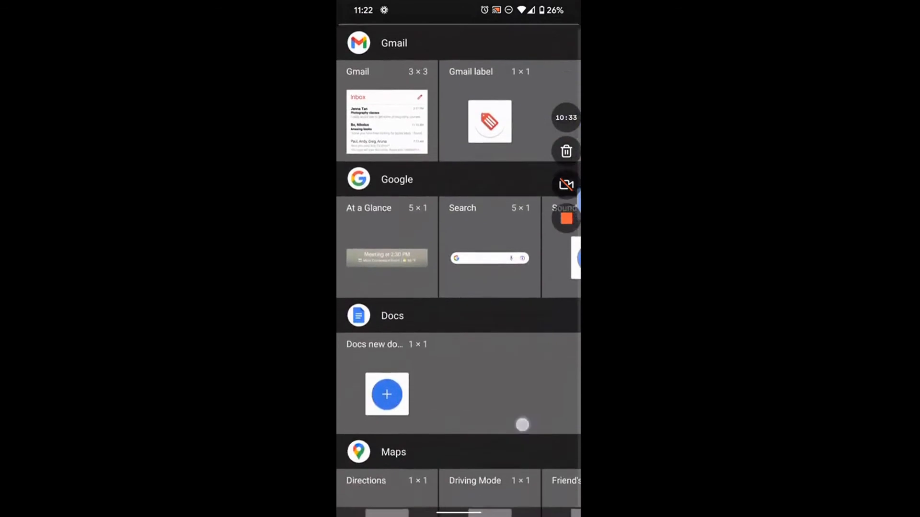
# Place the 'Pin Remote Desktop' 1×1 widget for the server on the home screen
pyautogui.scroll(-3)
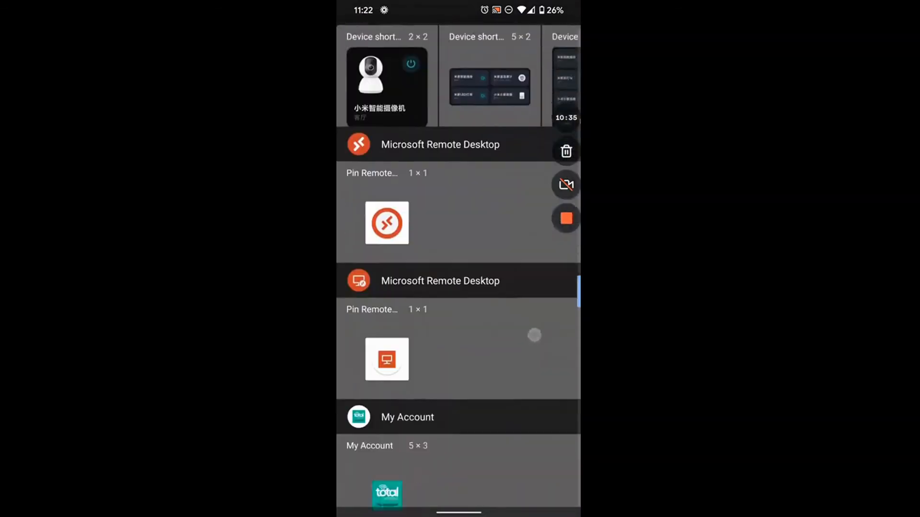
pyautogui.scroll(-3)
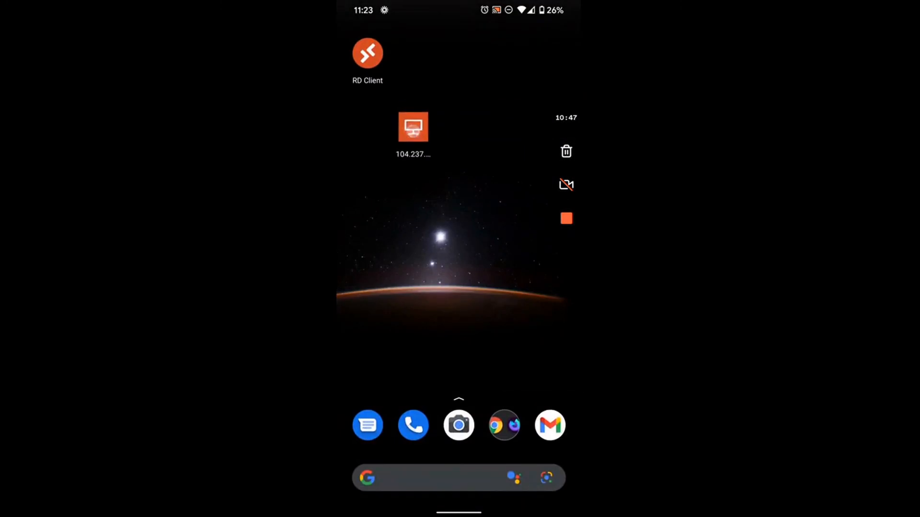
pyautogui.click(413, 127)
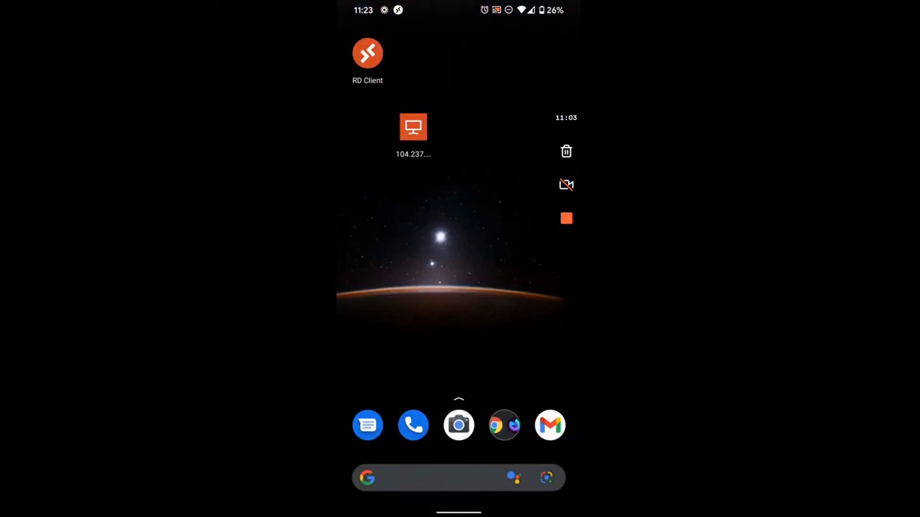
# Connect to the Windows server from the new home-screen shortcut, showing the NinjaTrader chart
pyautogui.click(412, 128)
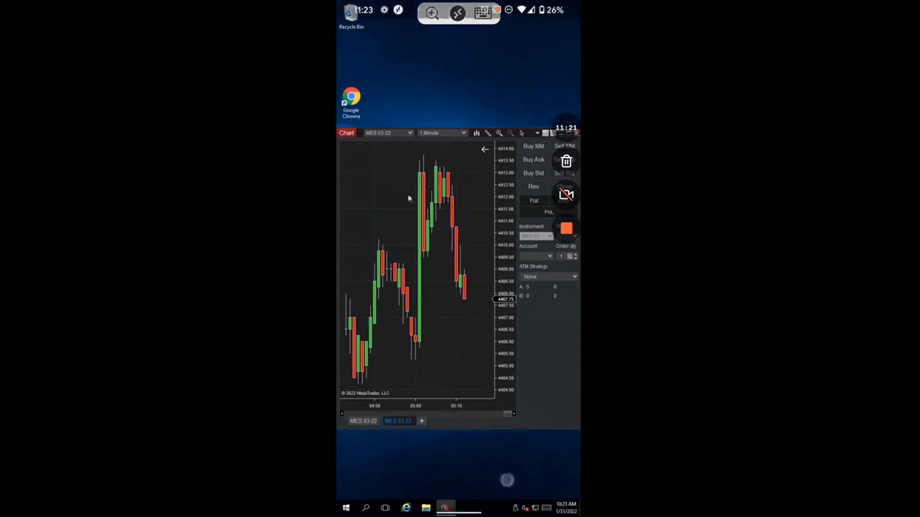
pyautogui.moveTo(396, 79)
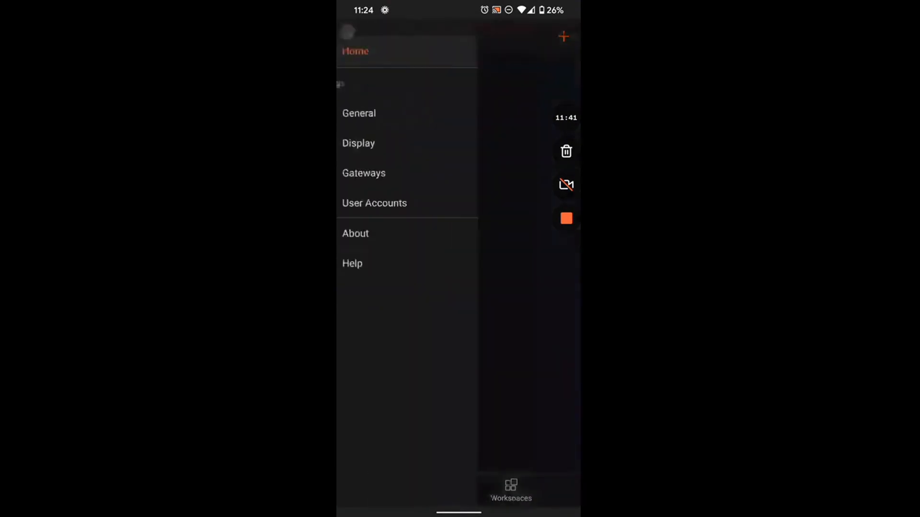
# Set Orientation to Auto-adjust in Remote Desktop's global Display settings
pyautogui.click(357, 142)
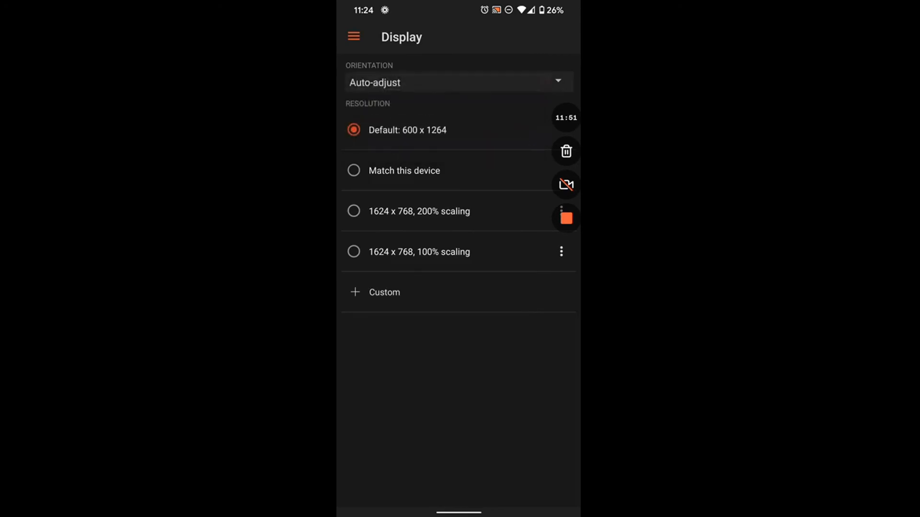
pyautogui.click(354, 36)
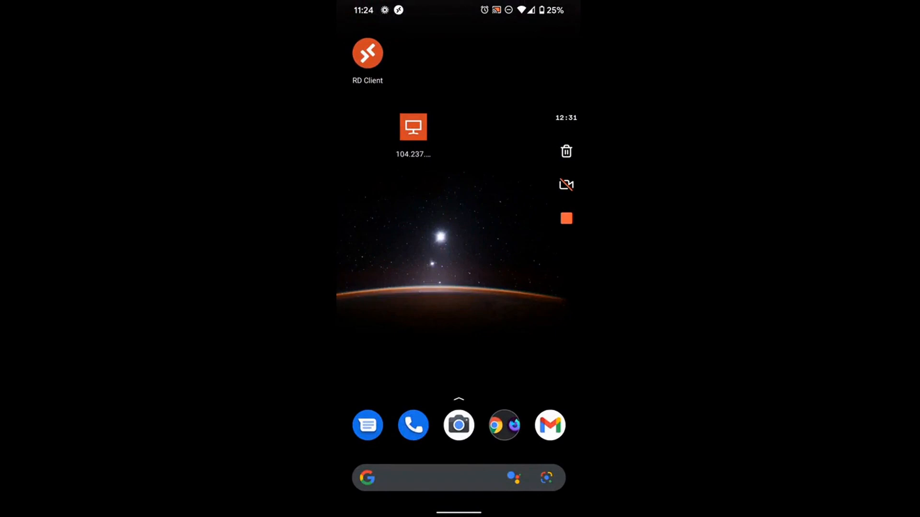
# Reconnect via the shortcut and start a Fast.com speed test from Chrome's new-tab tile
pyautogui.click(412, 126)
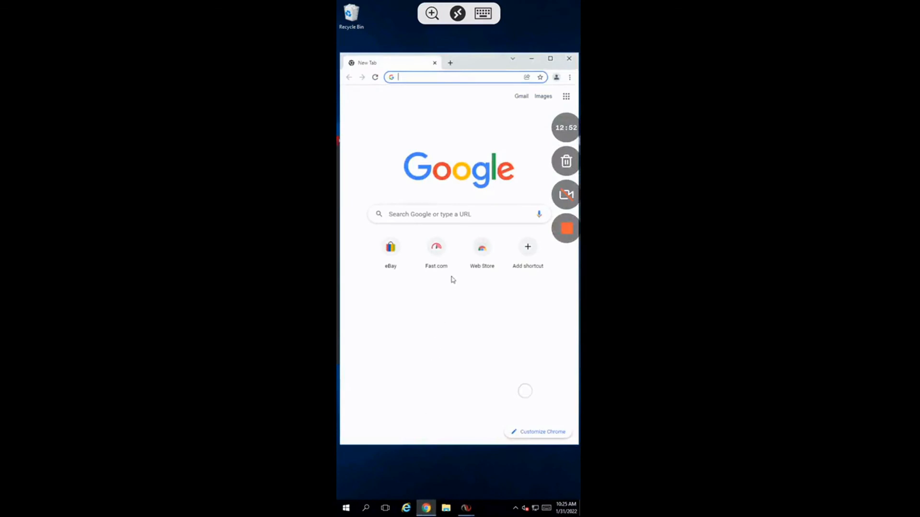
pyautogui.moveTo(435, 246)
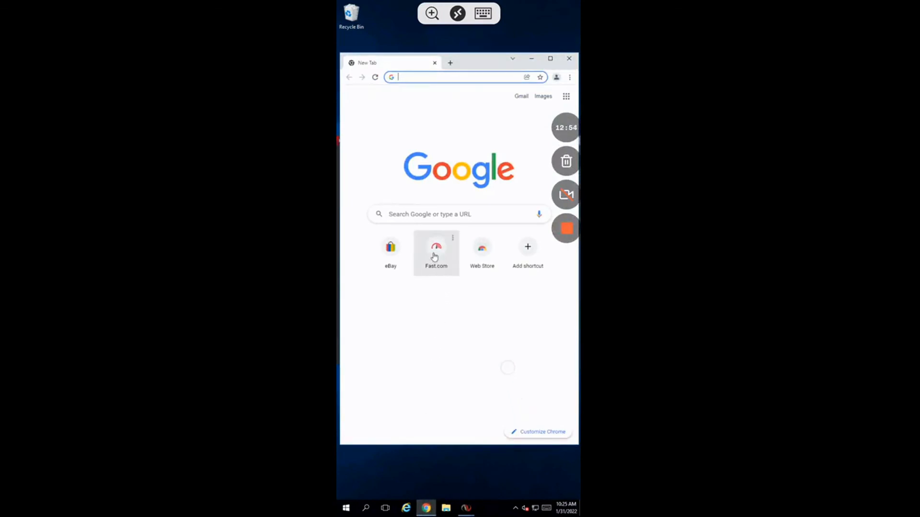
pyautogui.click(435, 249)
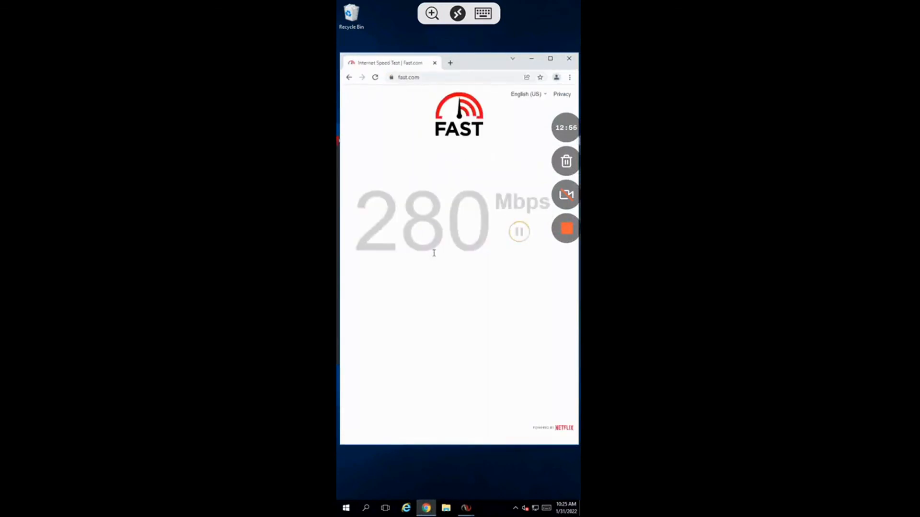